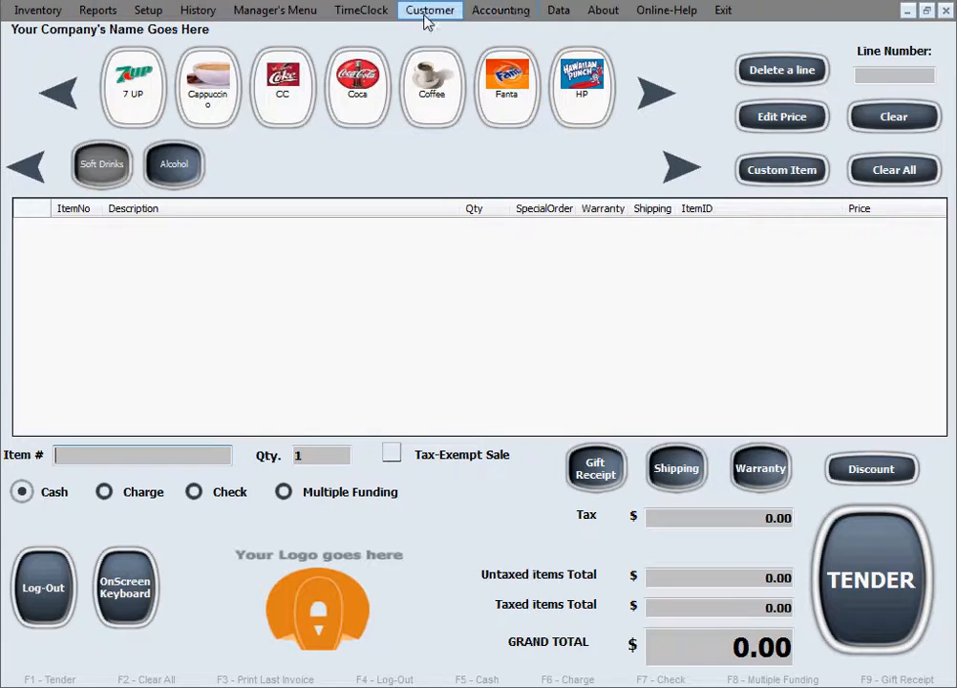
# Open the customer mailing list window from the Customer menu.
pyautogui.click(429, 9)
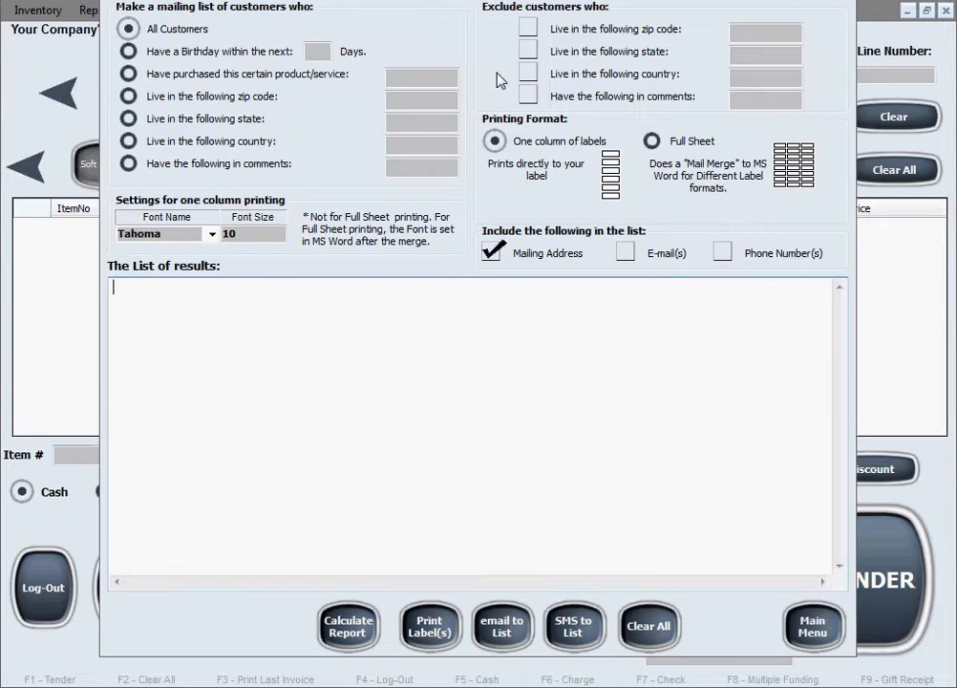
pyautogui.moveTo(504, 659)
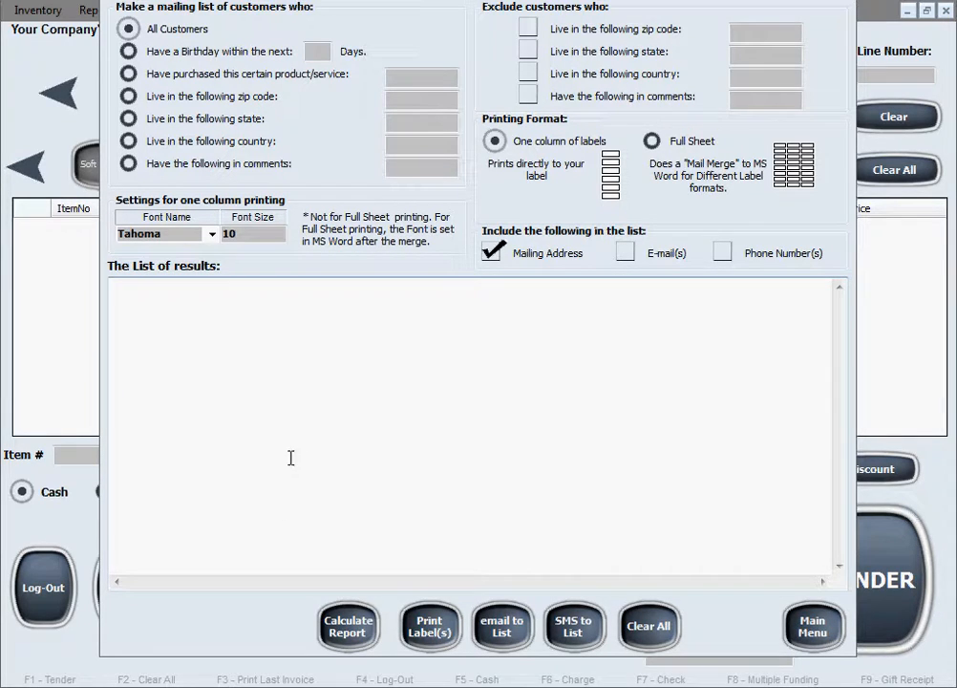
pyautogui.moveTo(485, 504)
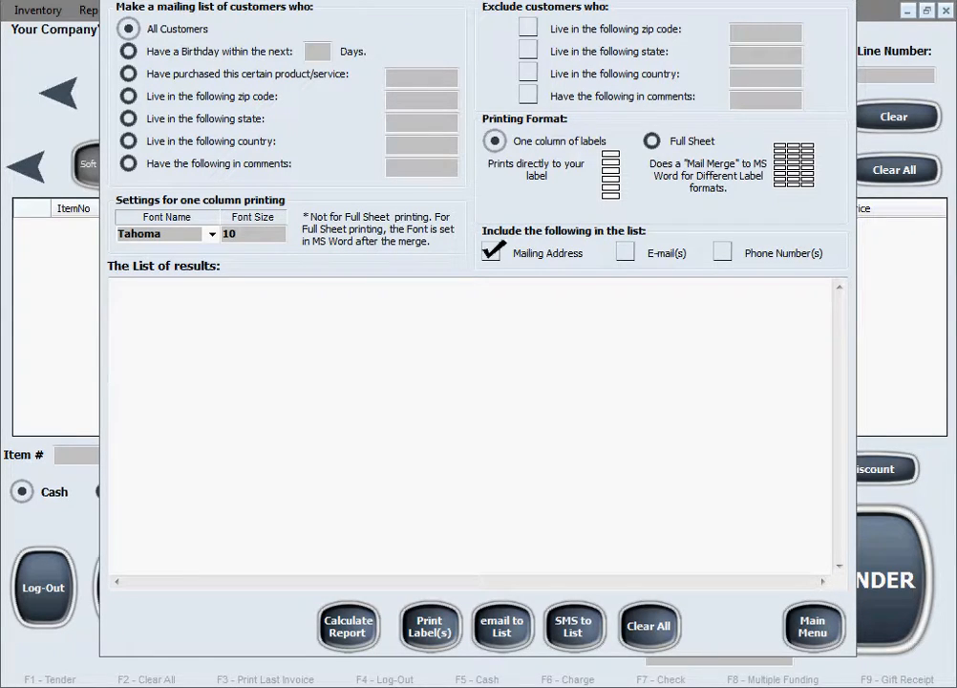
pyautogui.moveTo(871, 510)
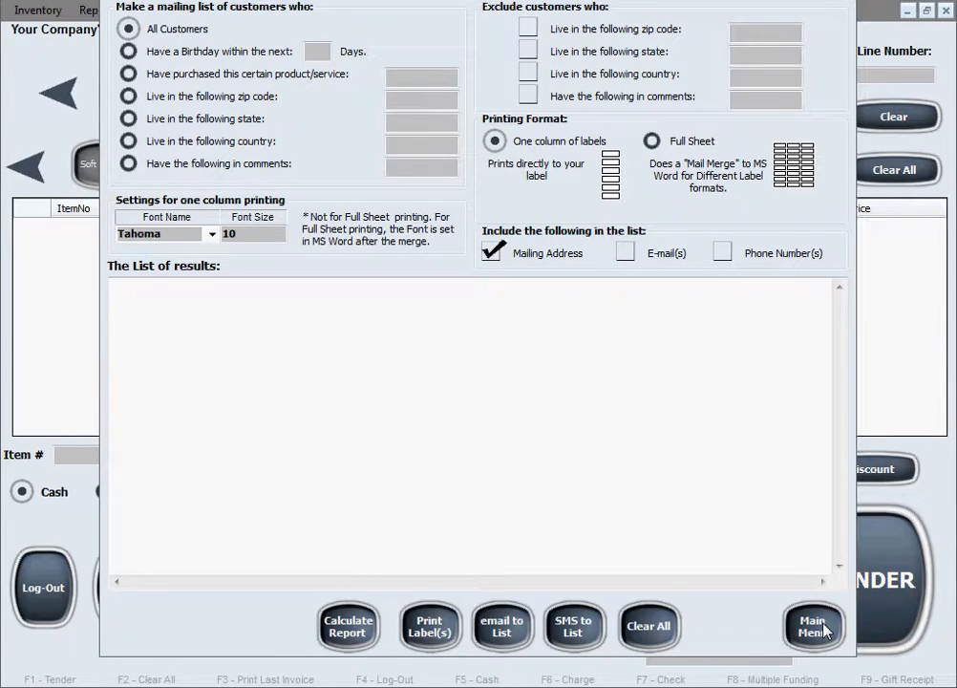
# Close the mailing list and open the e-mail and SMS Setup dialog.
pyautogui.click(813, 626)
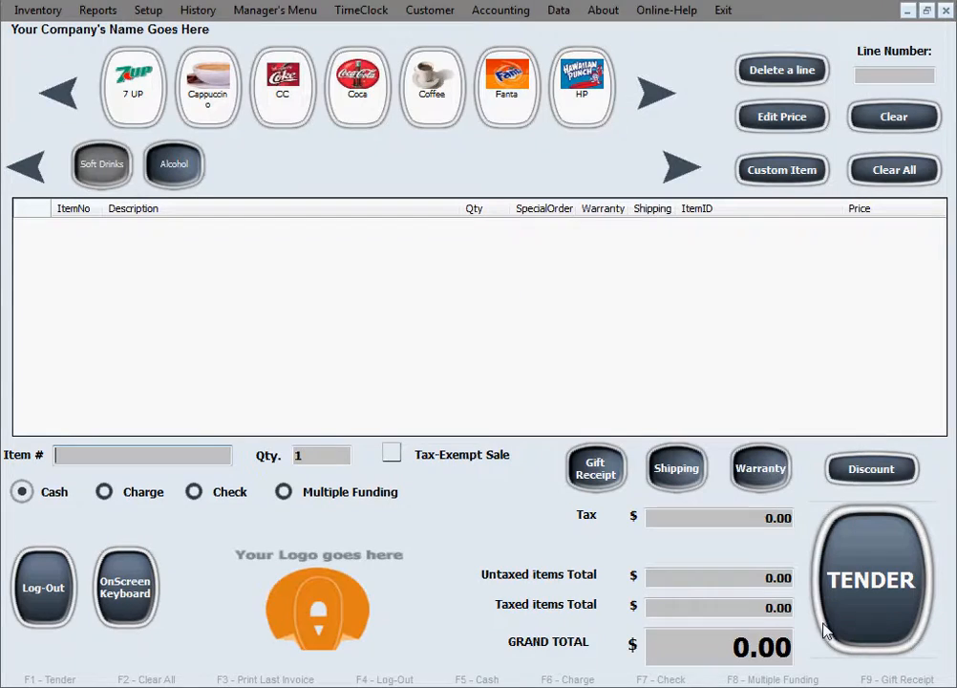
pyautogui.click(148, 11)
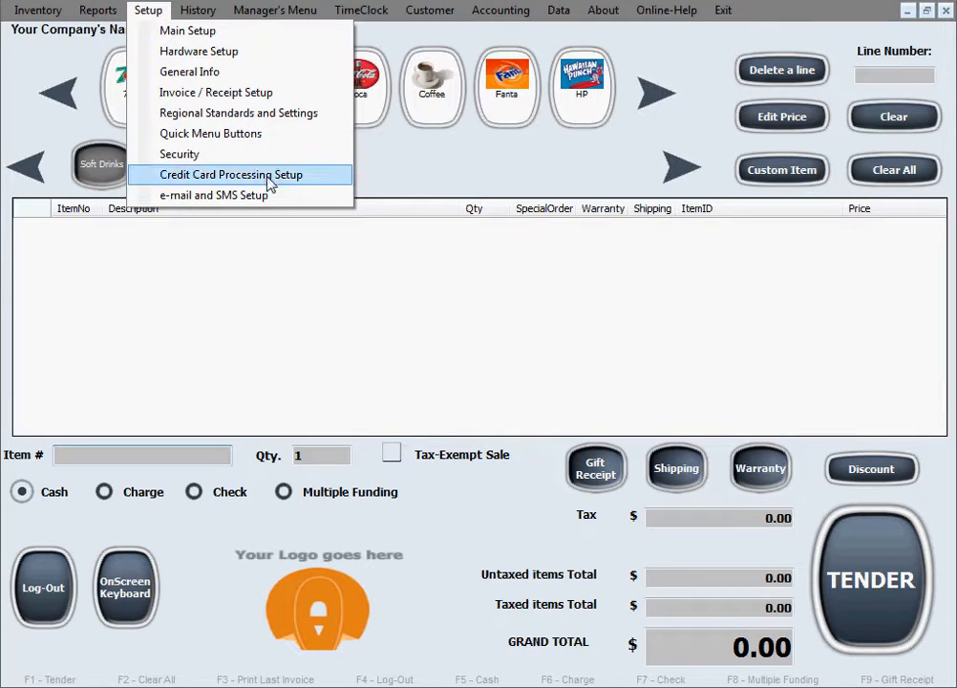
pyautogui.click(213, 195)
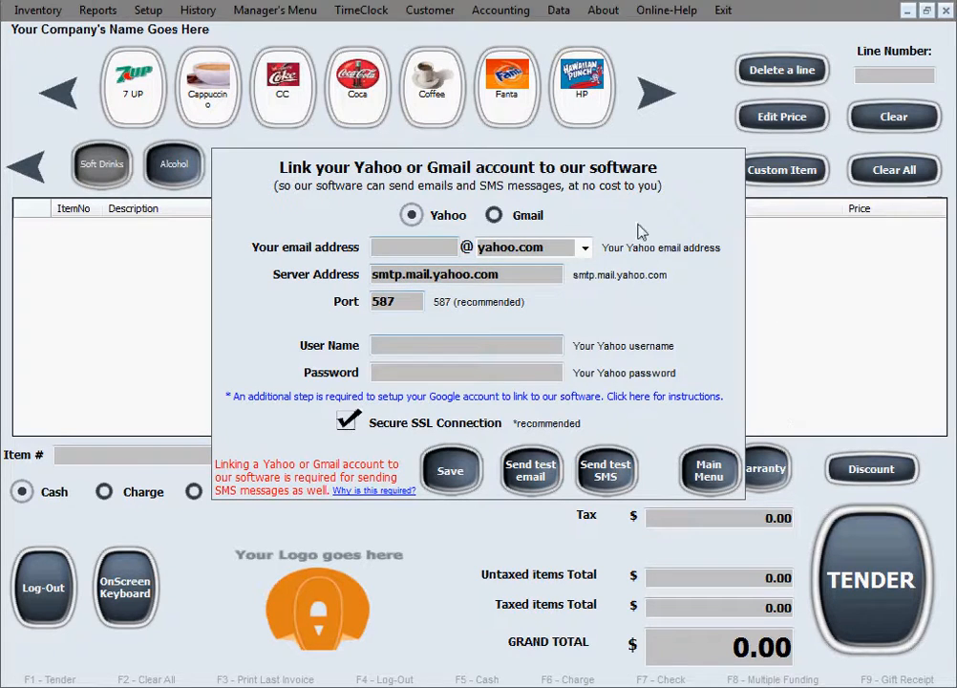
pyautogui.moveTo(642, 298)
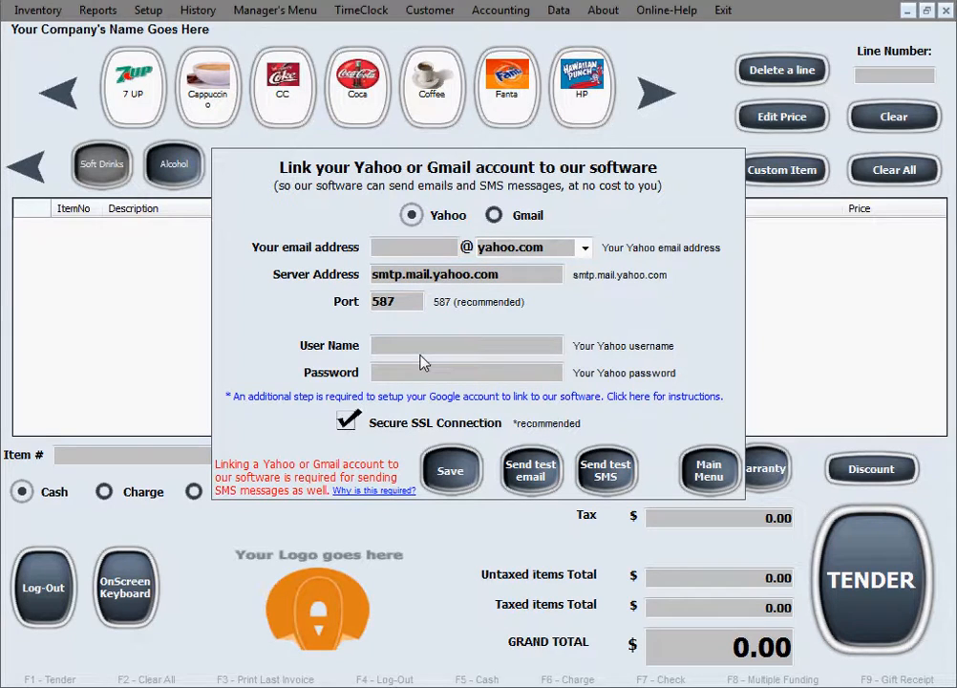
pyautogui.moveTo(425, 362)
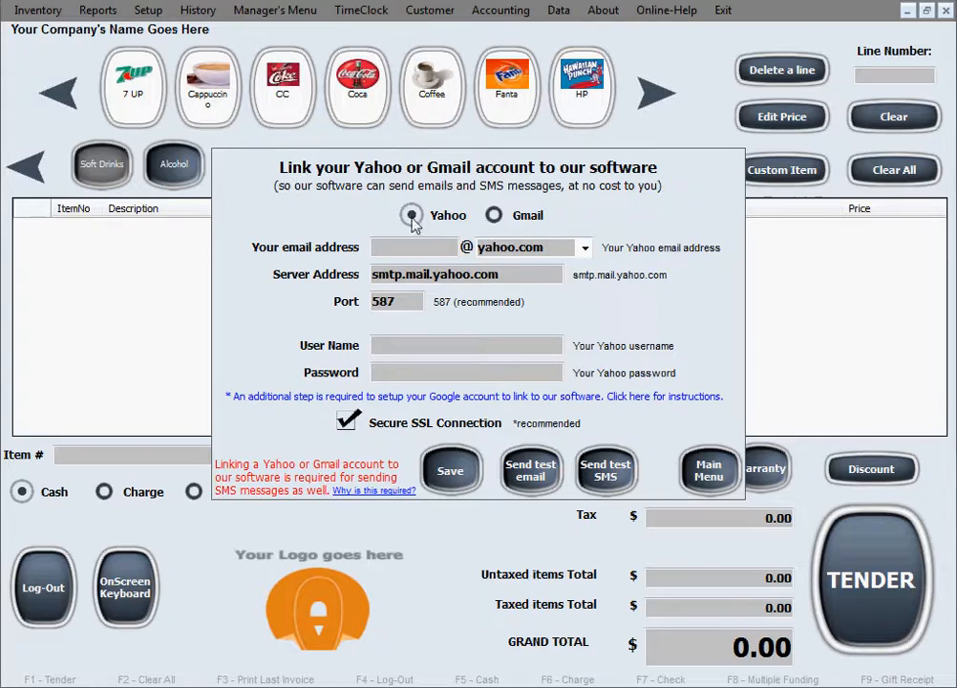
# Reselect Yahoo after toggling Gmail, enter 'yourname', and view the domain list.
pyautogui.click(494, 215)
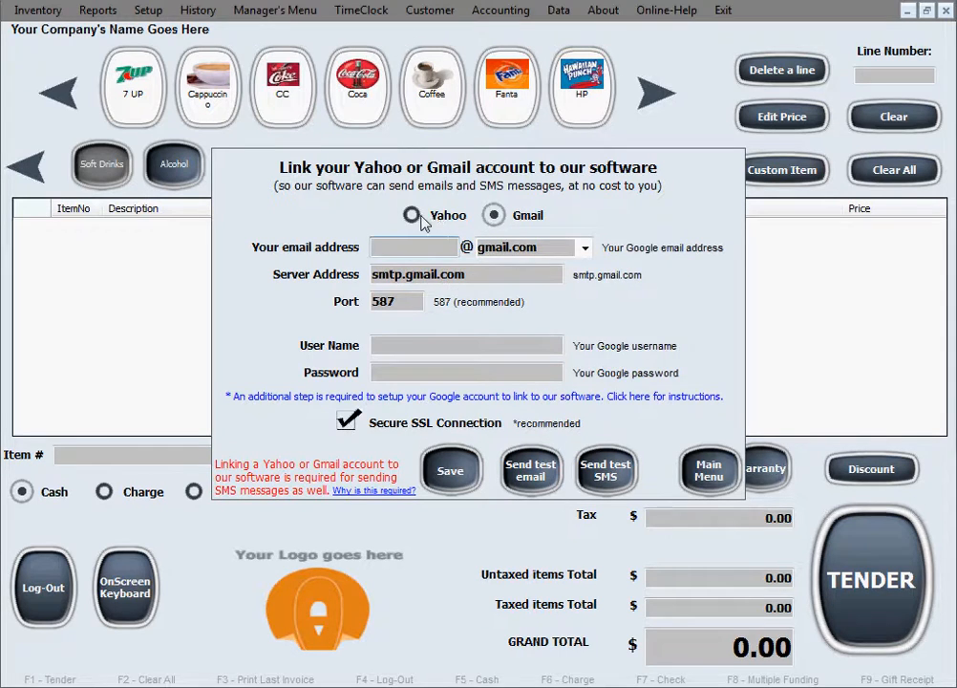
pyautogui.click(411, 215)
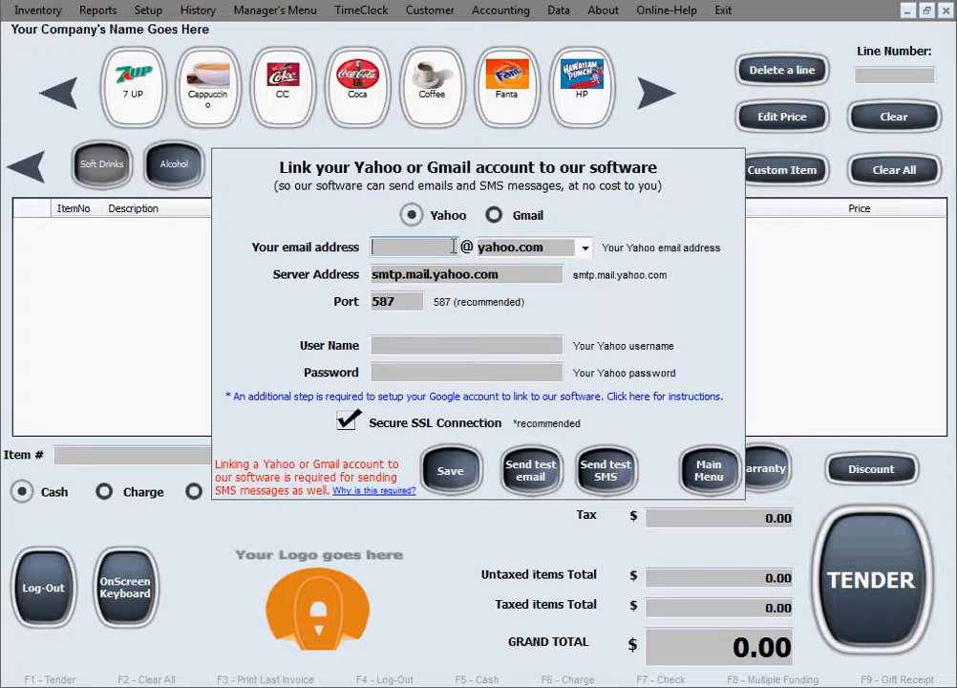
pyautogui.write('yourname')
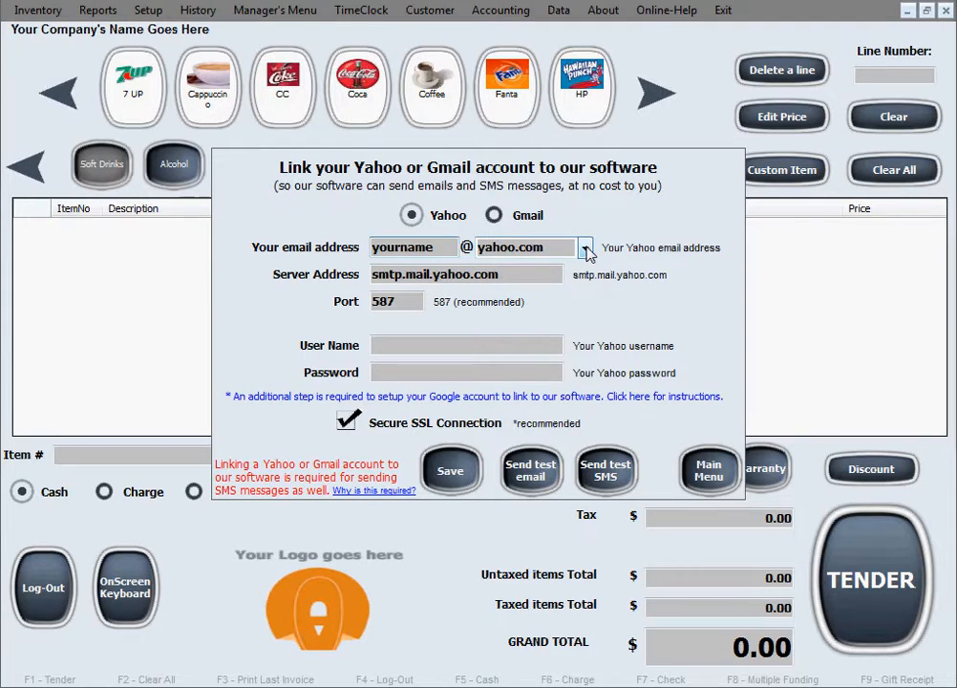
pyautogui.click(583, 247)
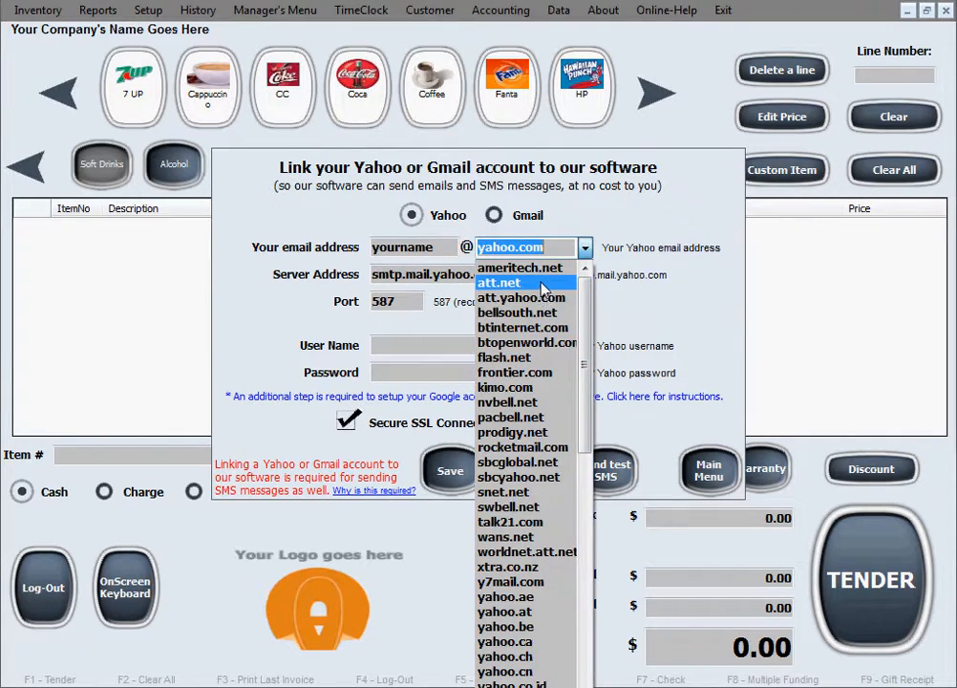
pyautogui.moveTo(544, 312)
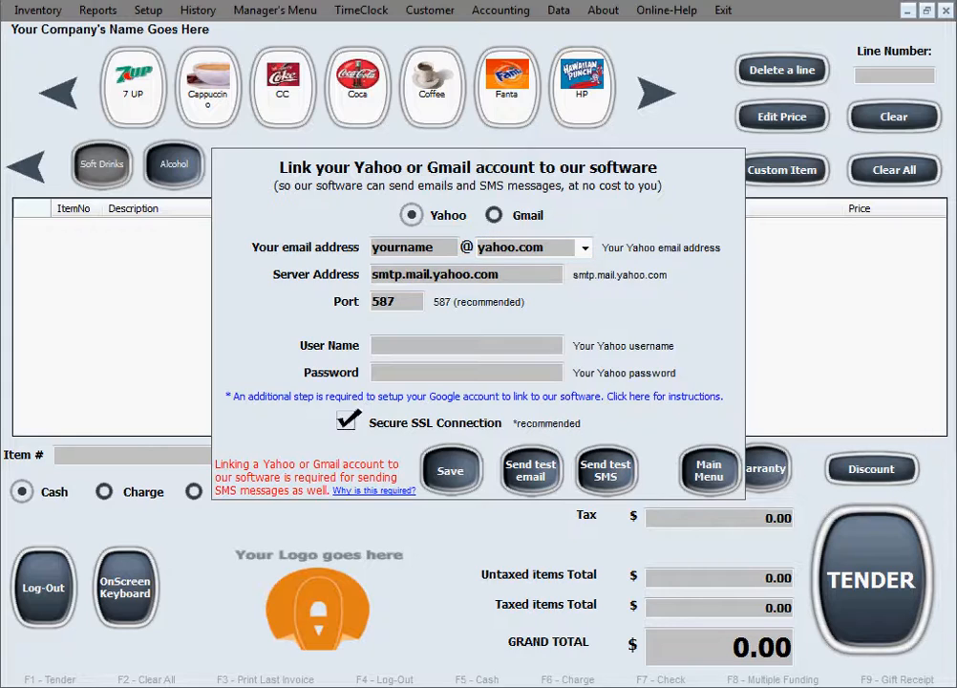
pyautogui.moveTo(332, 293)
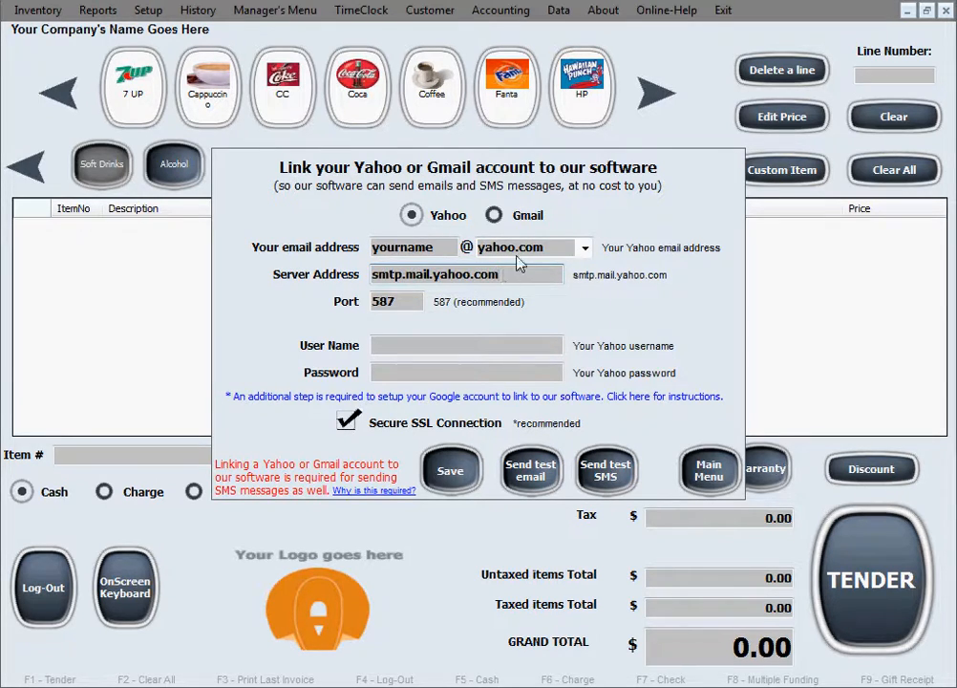
# Review Gmail's domain choices, keeping gmail.com, then switch back to Yahoo.
pyautogui.click(494, 215)
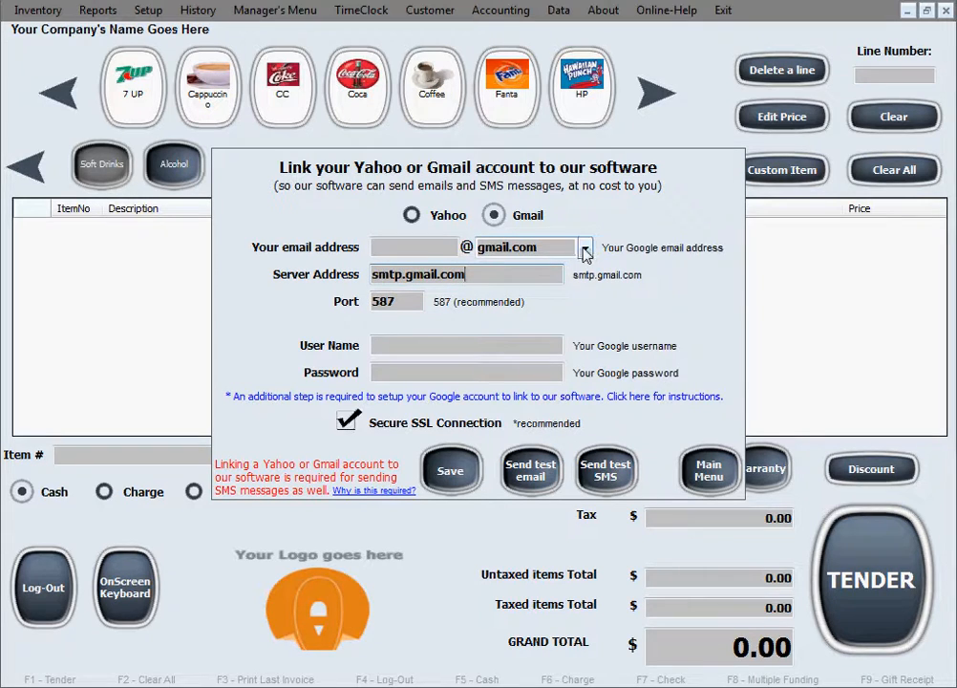
pyautogui.click(584, 247)
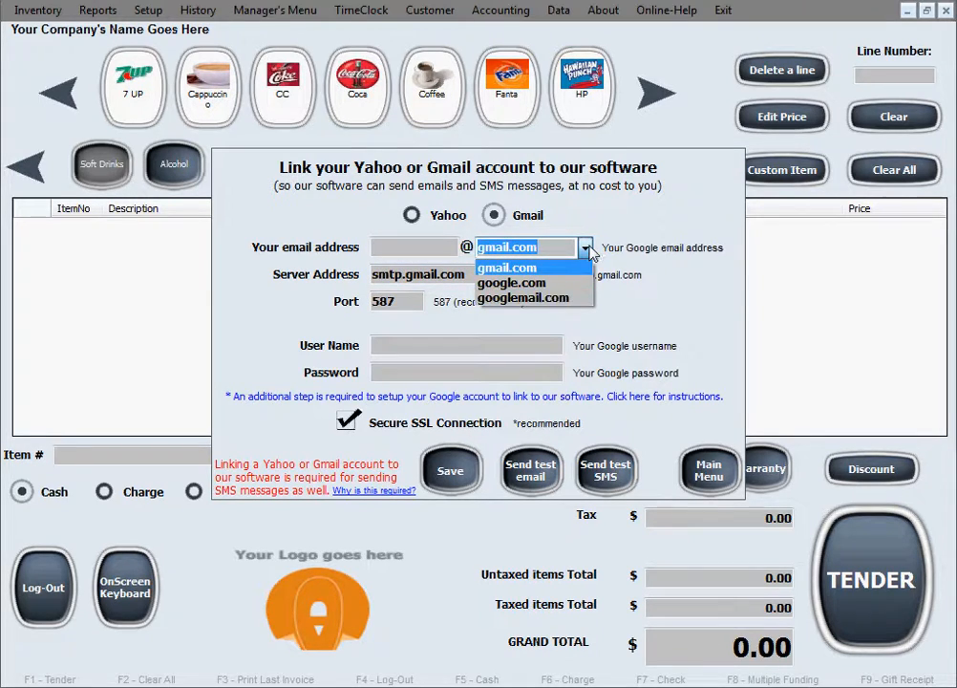
pyautogui.click(506, 267)
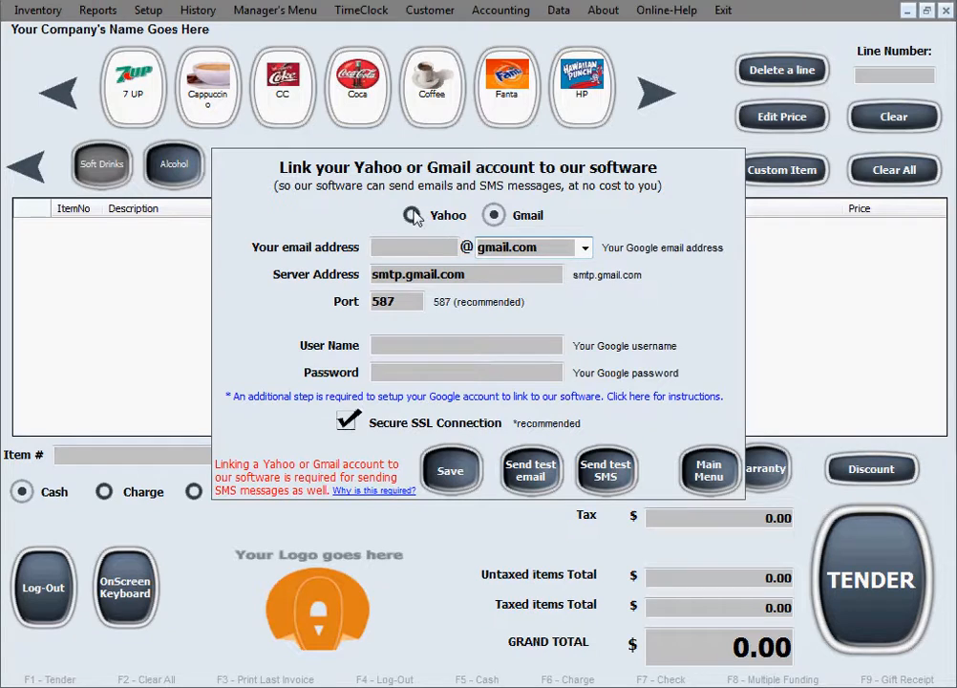
pyautogui.click(411, 214)
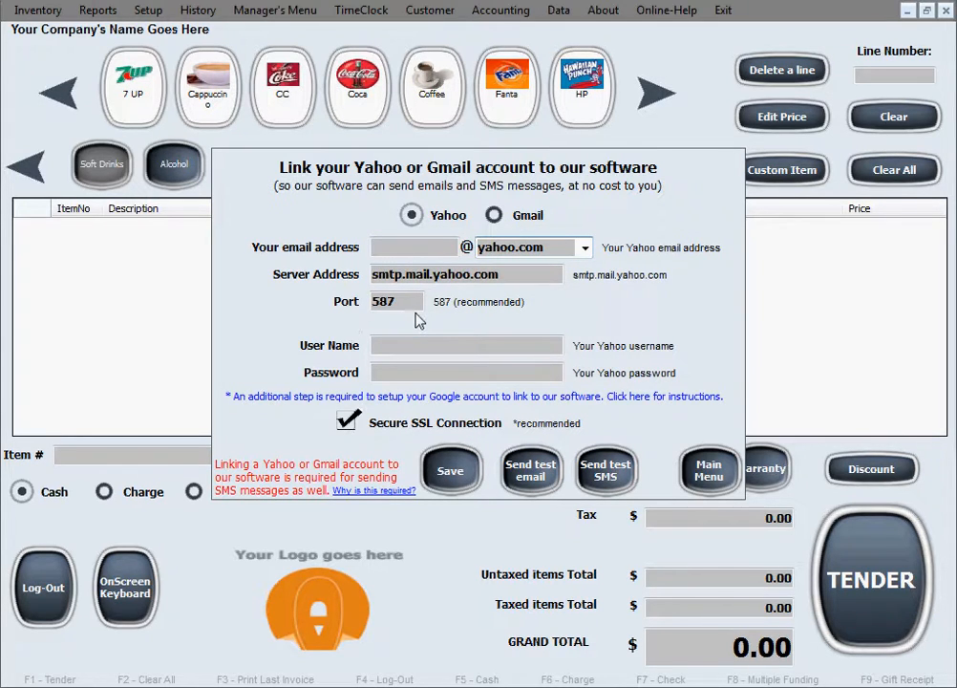
pyautogui.moveTo(438, 323)
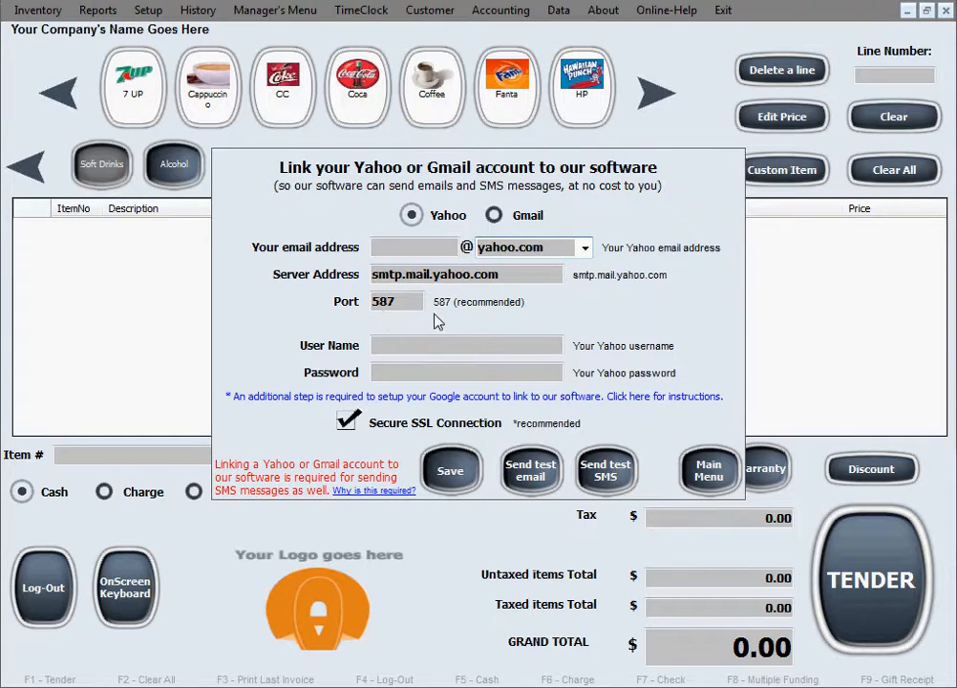
pyautogui.moveTo(428, 325)
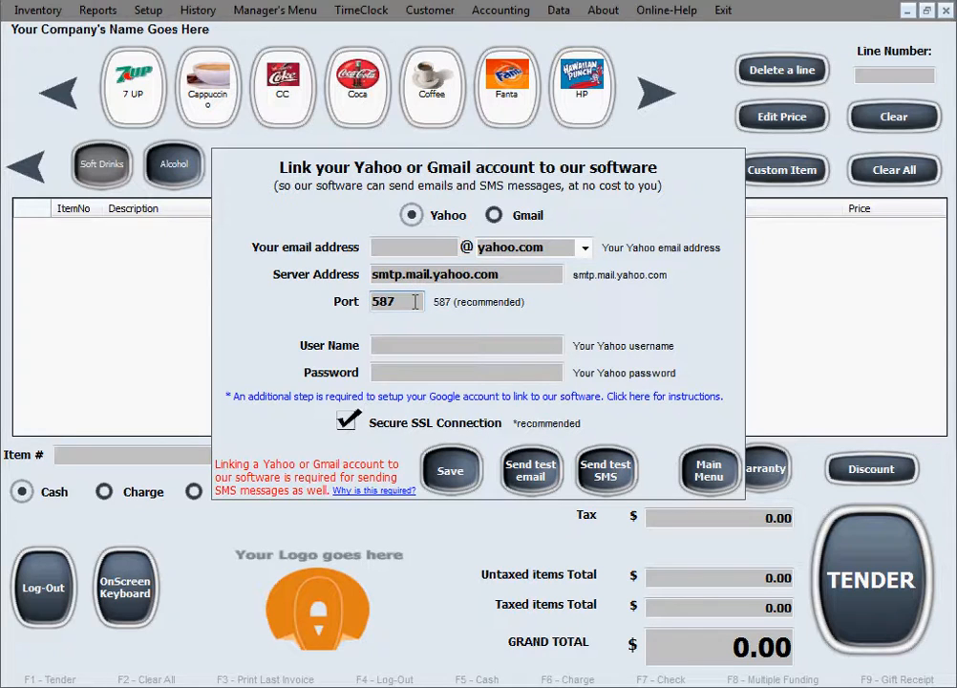
pyautogui.tripleClick(391, 300)
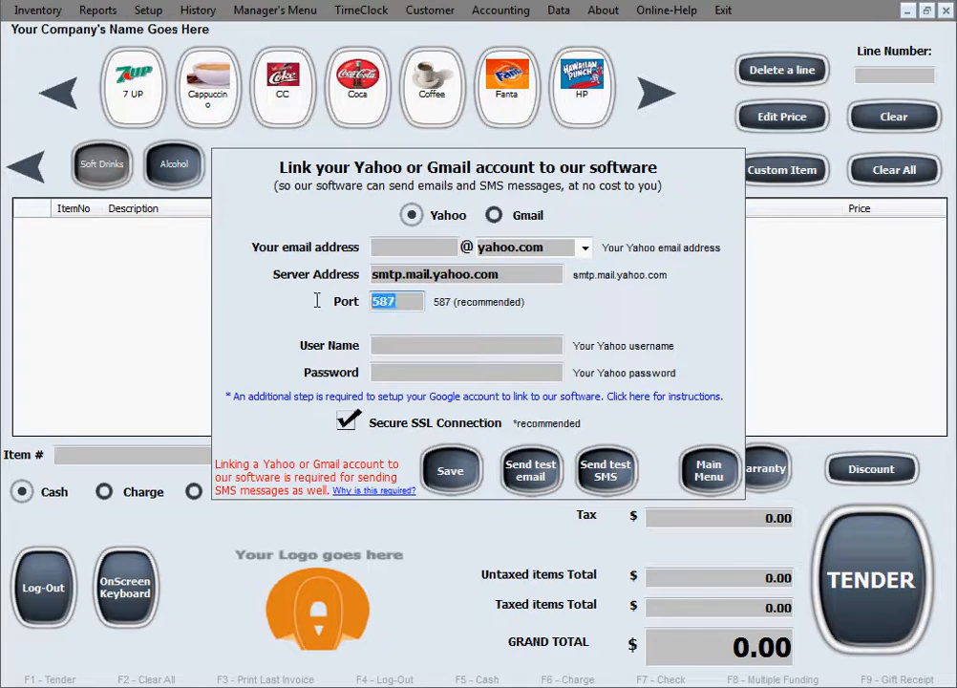
pyautogui.click(396, 301)
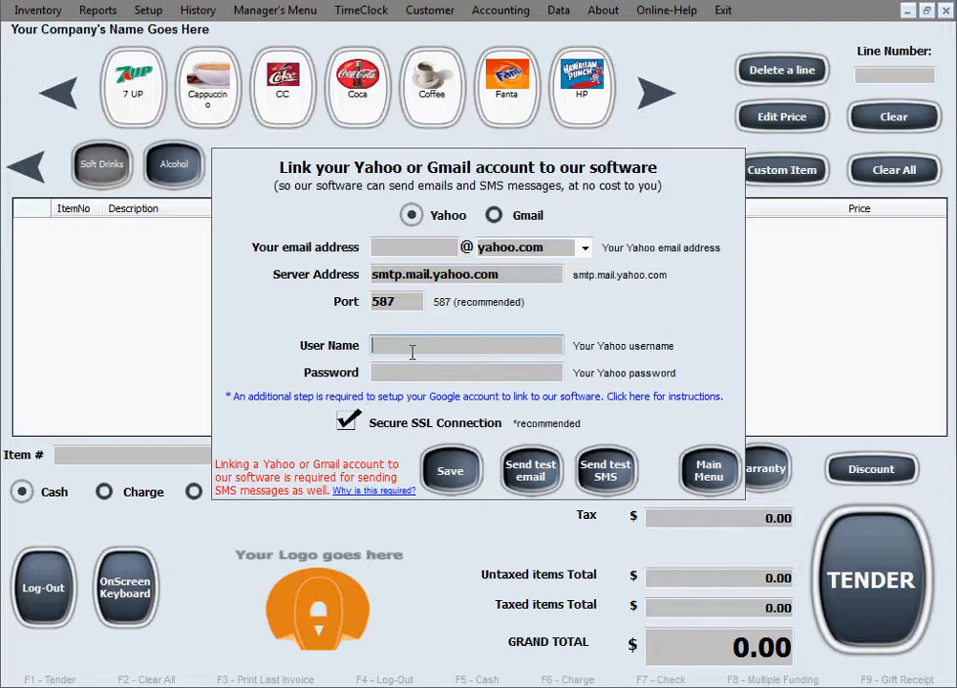
# Enter a yahoo.com email user name and a password.
pyautogui.write('yournam')
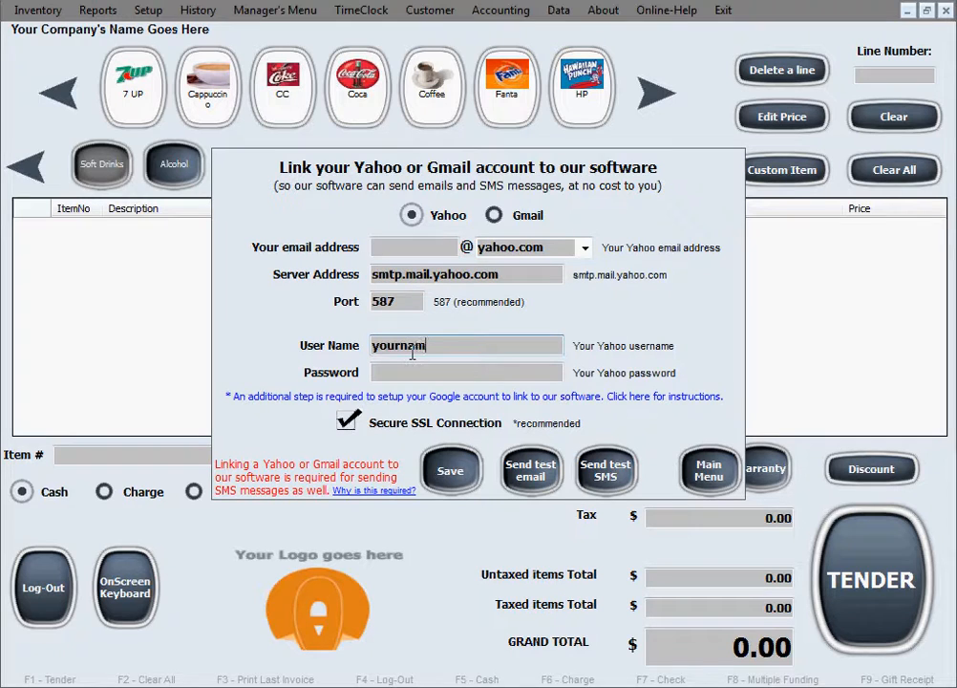
pyautogui.write('e@')
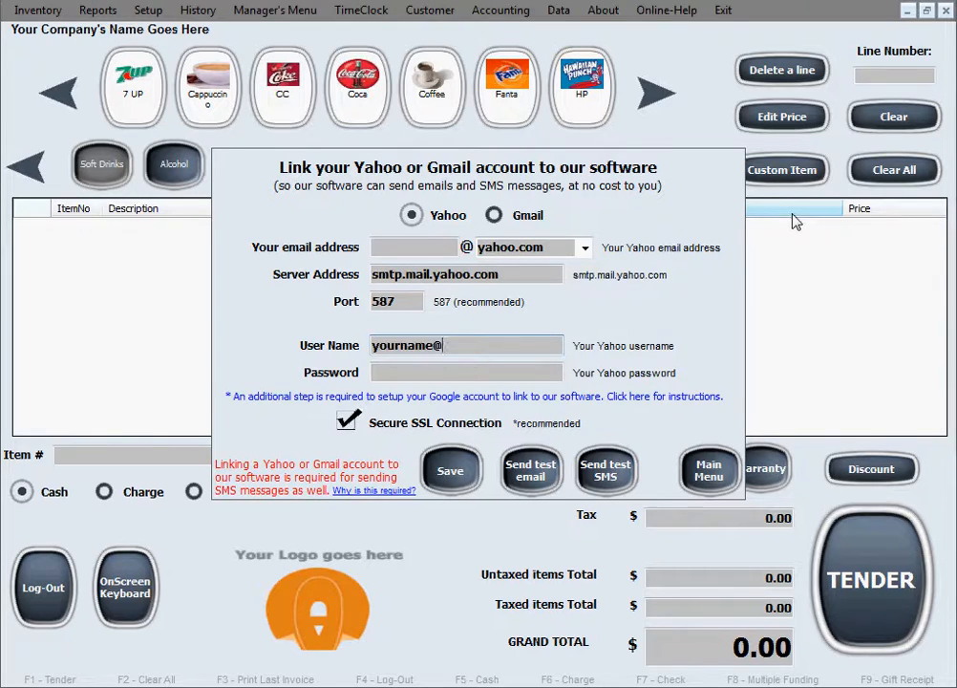
pyautogui.write('yahoo.com')
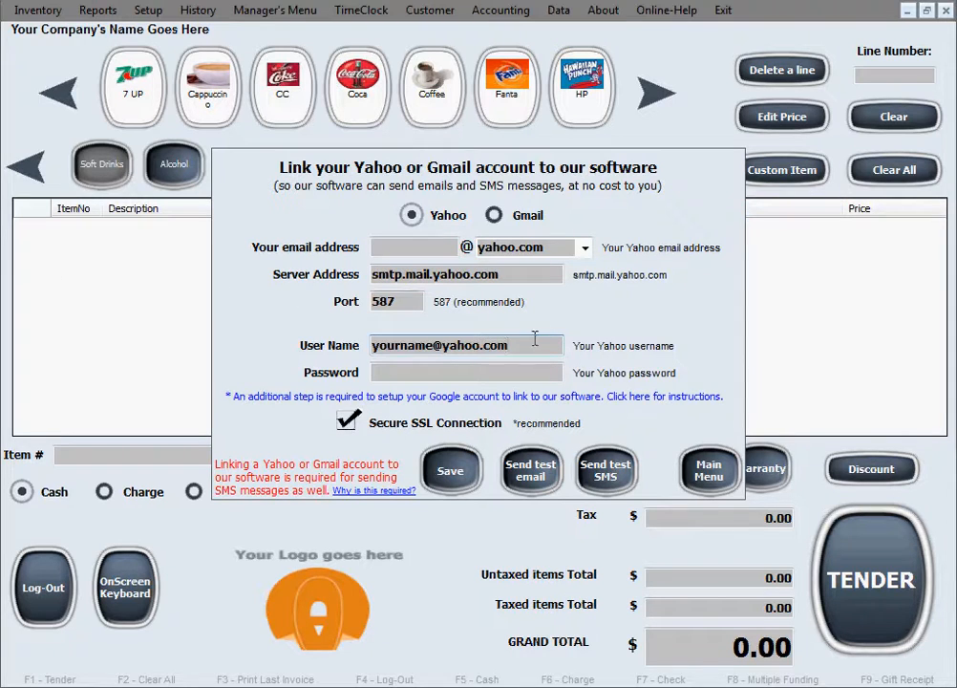
pyautogui.write('**')
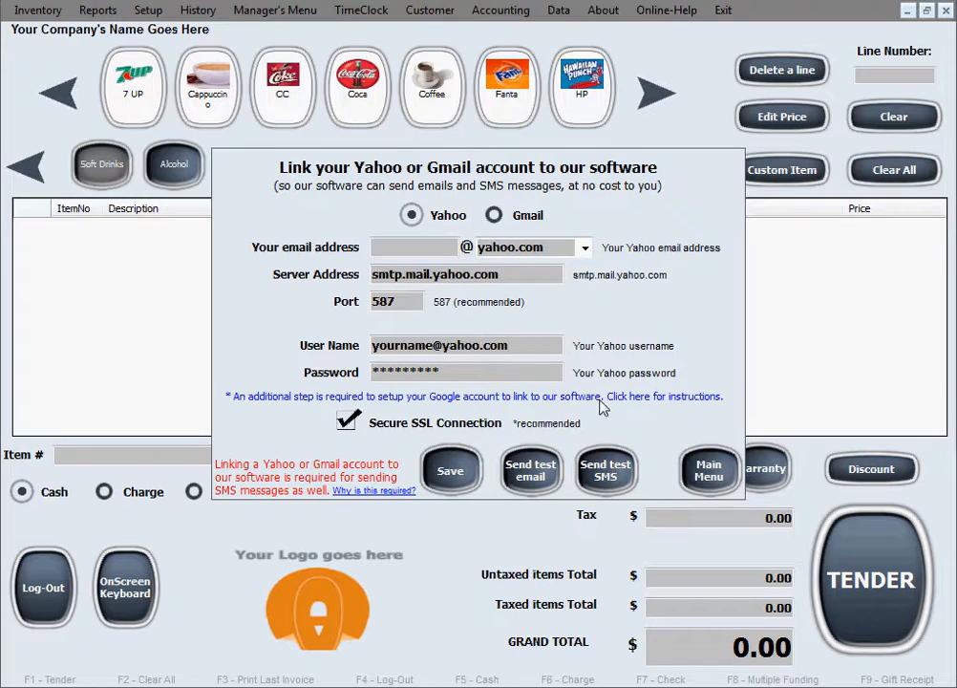
pyautogui.click(494, 214)
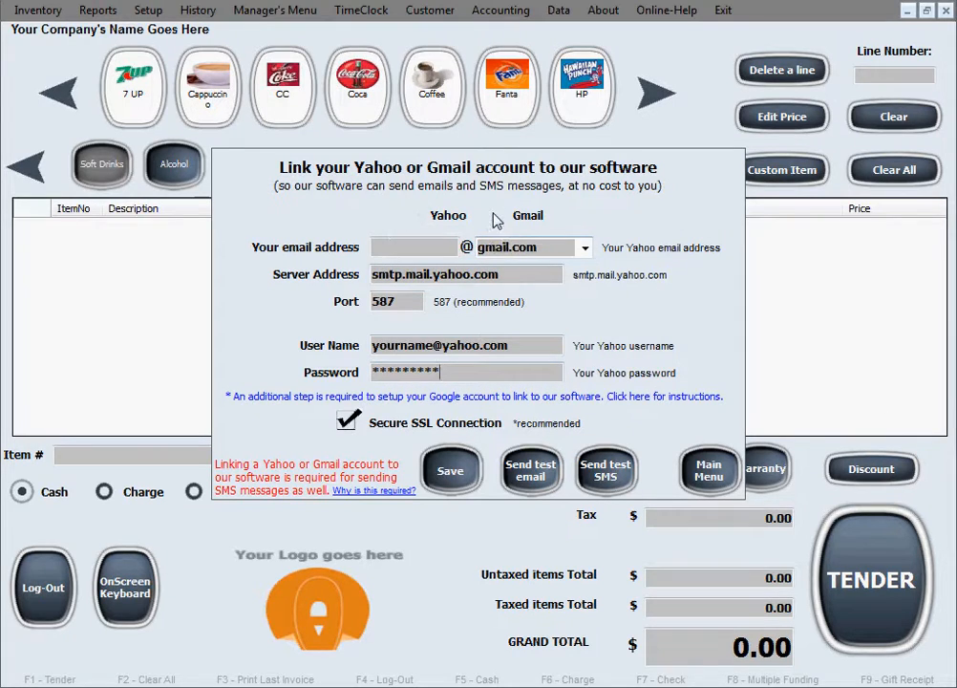
pyautogui.click(494, 215)
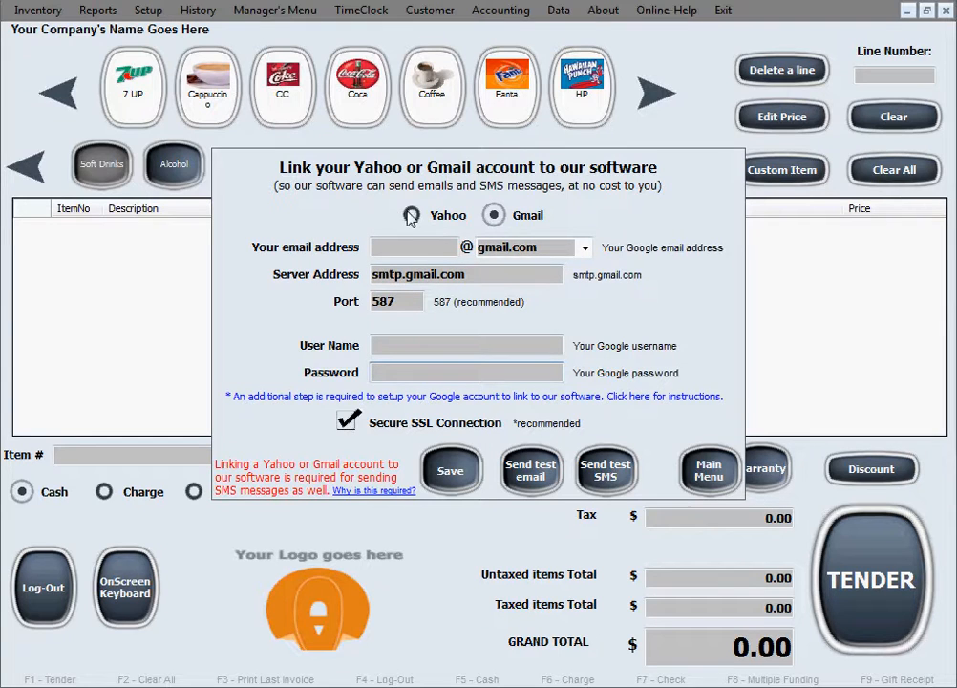
pyautogui.click(412, 215)
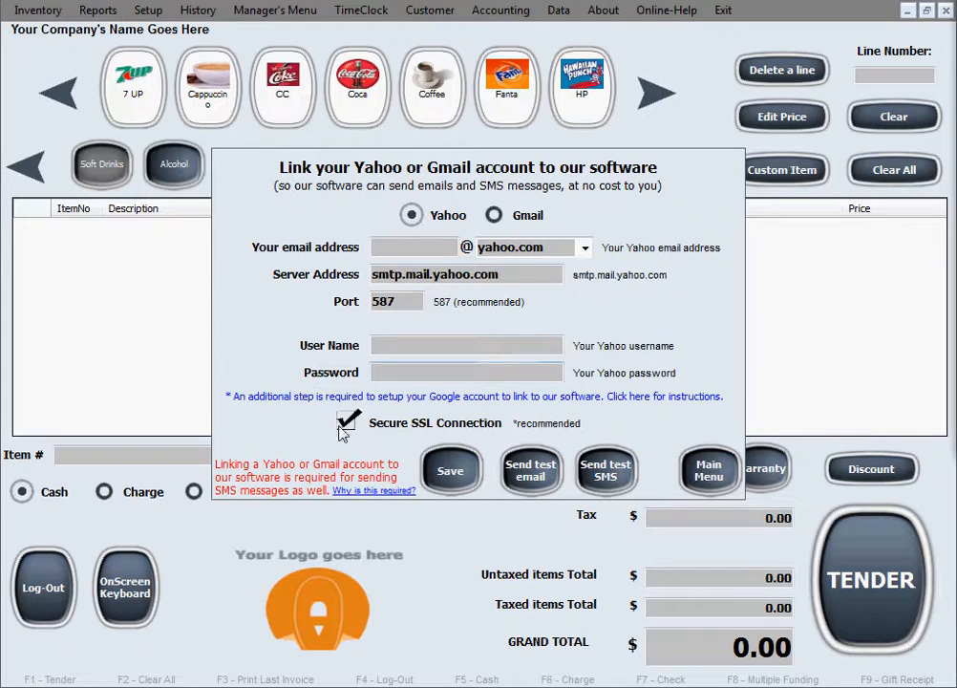
pyautogui.moveTo(462, 437)
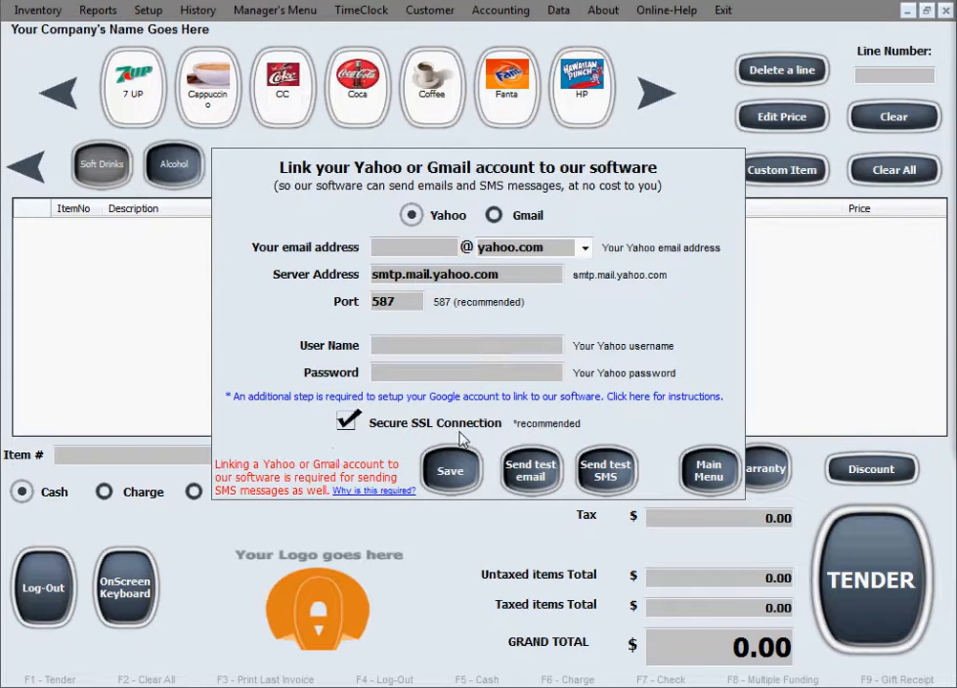
pyautogui.moveTo(456, 439)
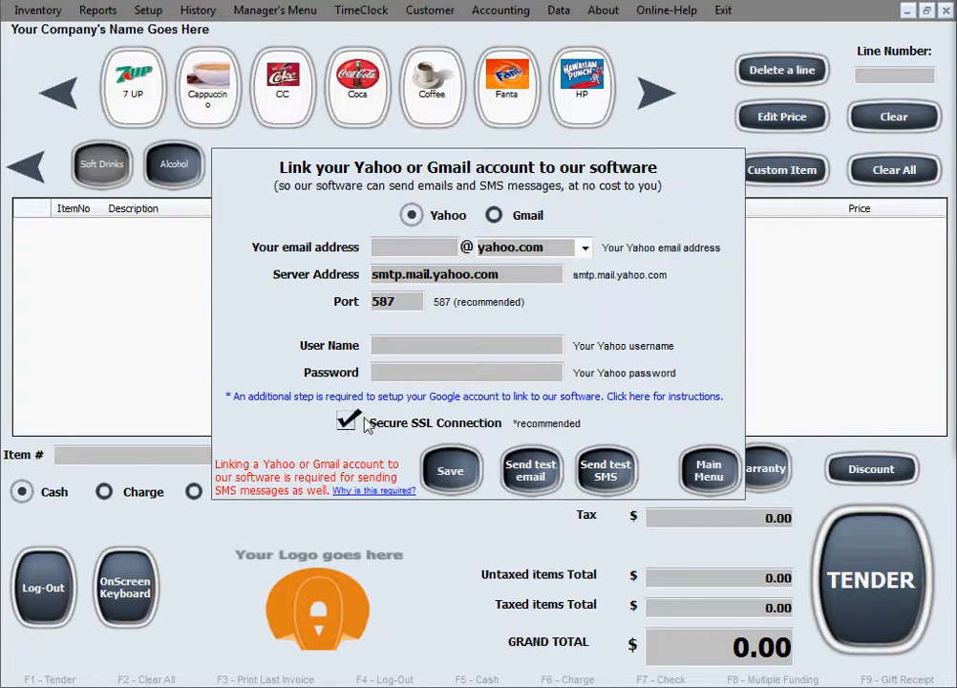
pyautogui.click(346, 421)
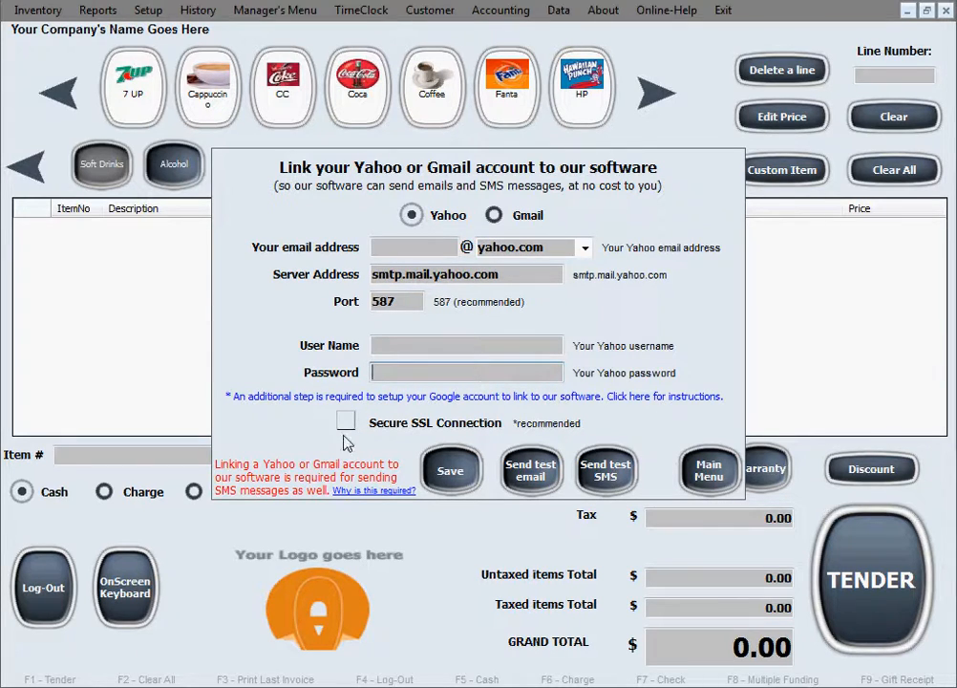
pyautogui.click(346, 421)
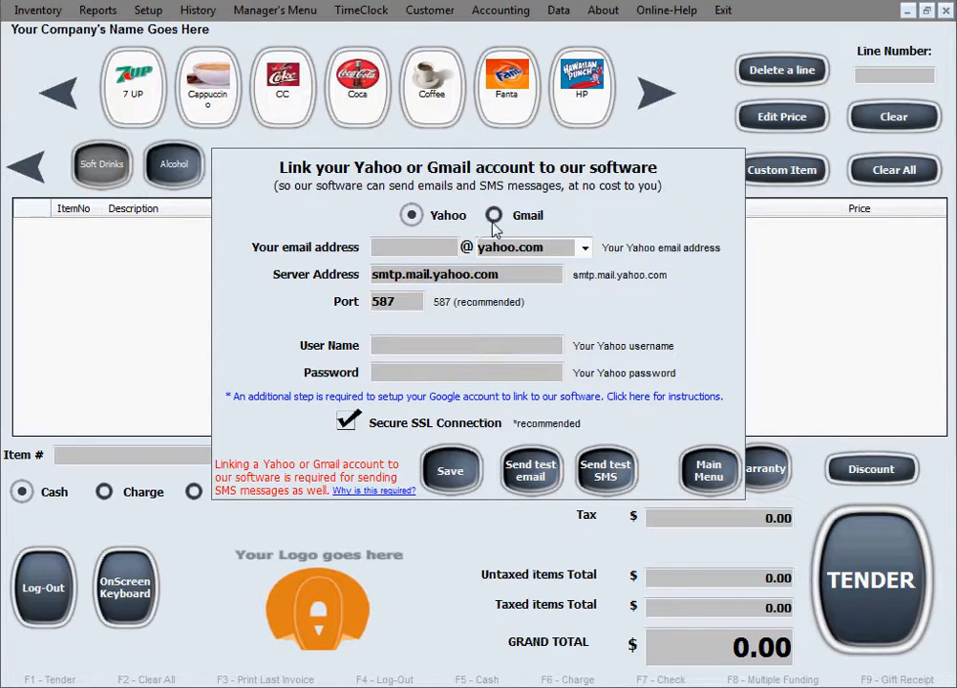
# Switch the account type to Gmail and view the Google account instructions.
pyautogui.click(494, 215)
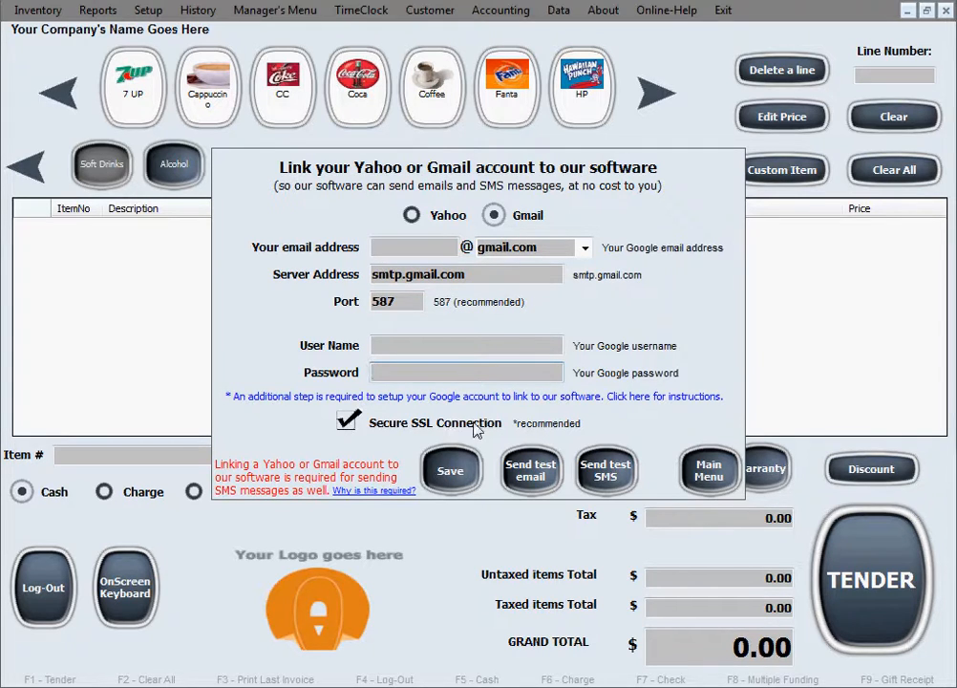
pyautogui.moveTo(277, 411)
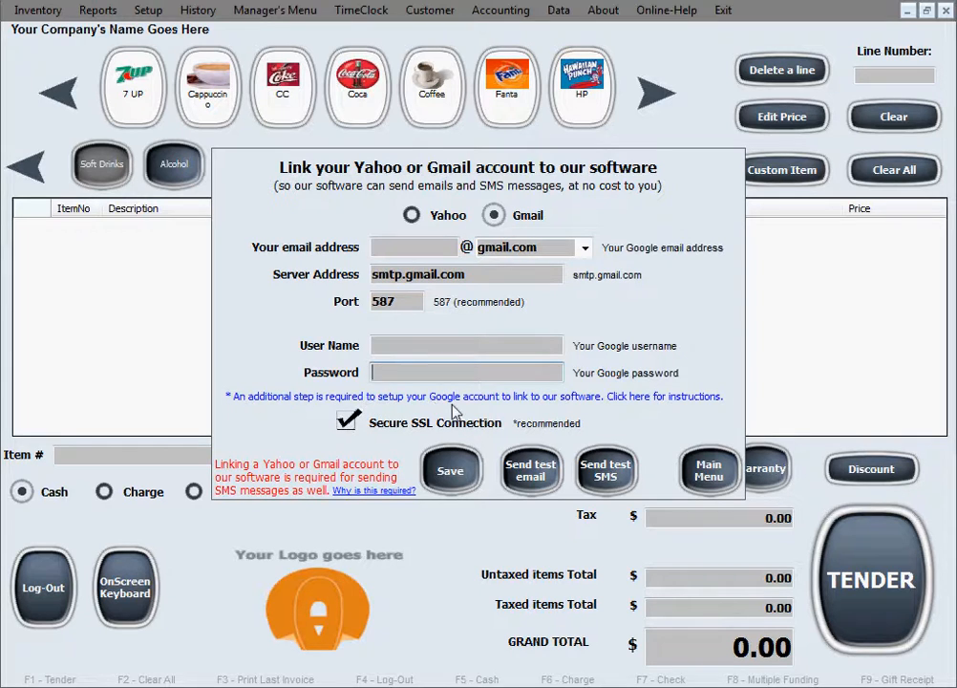
pyautogui.moveTo(594, 409)
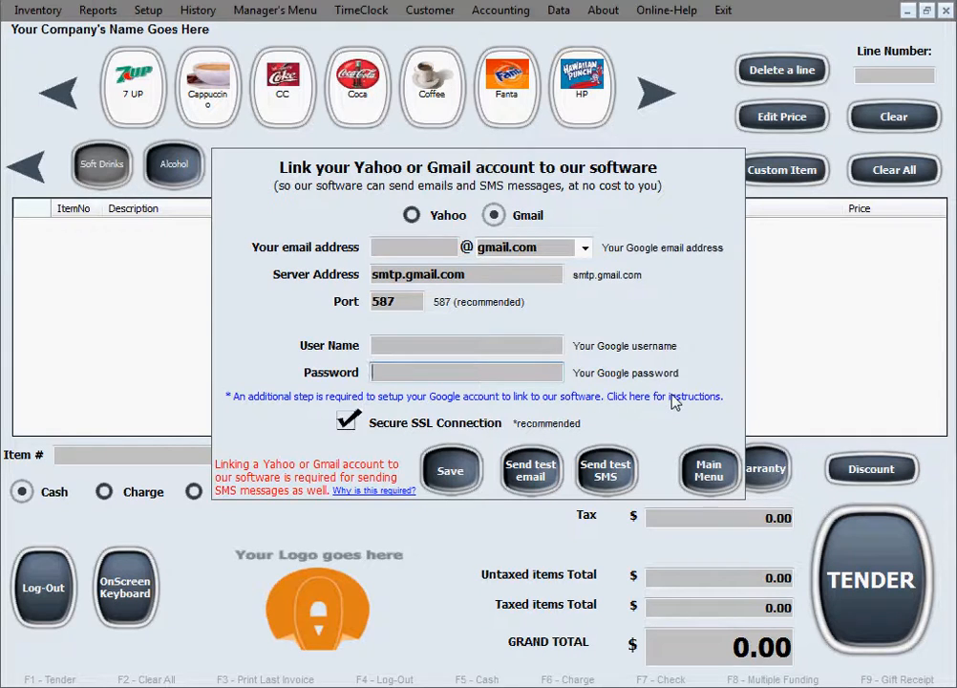
pyautogui.click(647, 396)
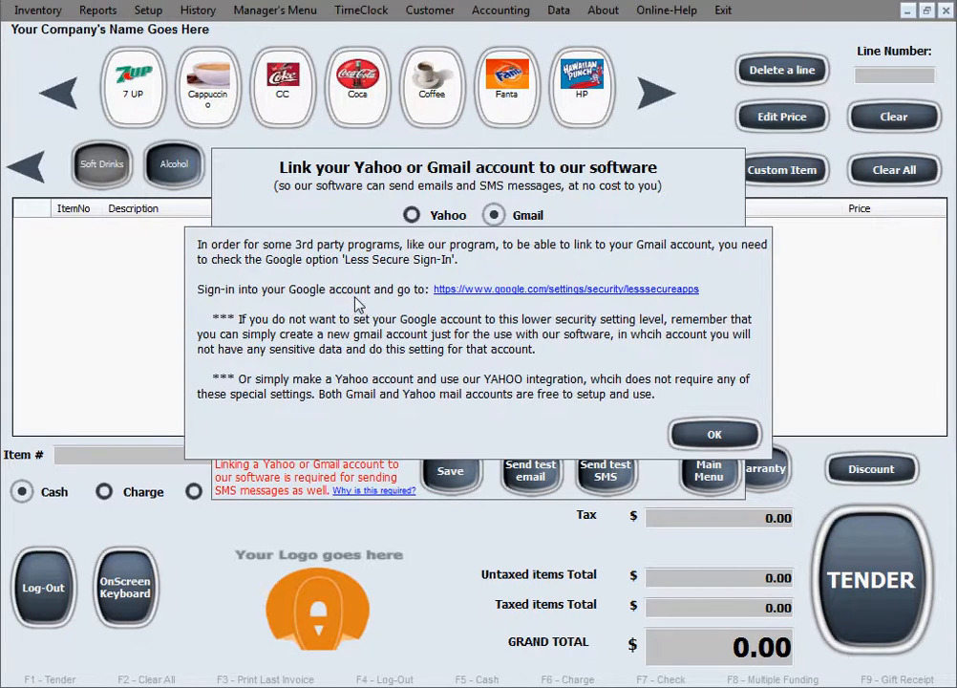
pyautogui.moveTo(339, 299)
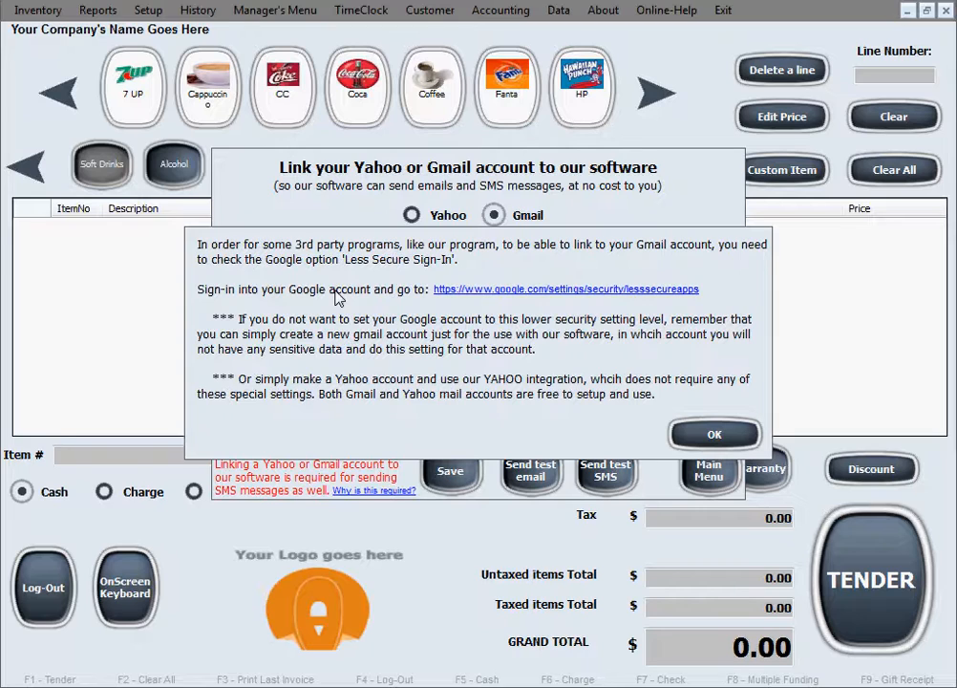
pyautogui.moveTo(428, 303)
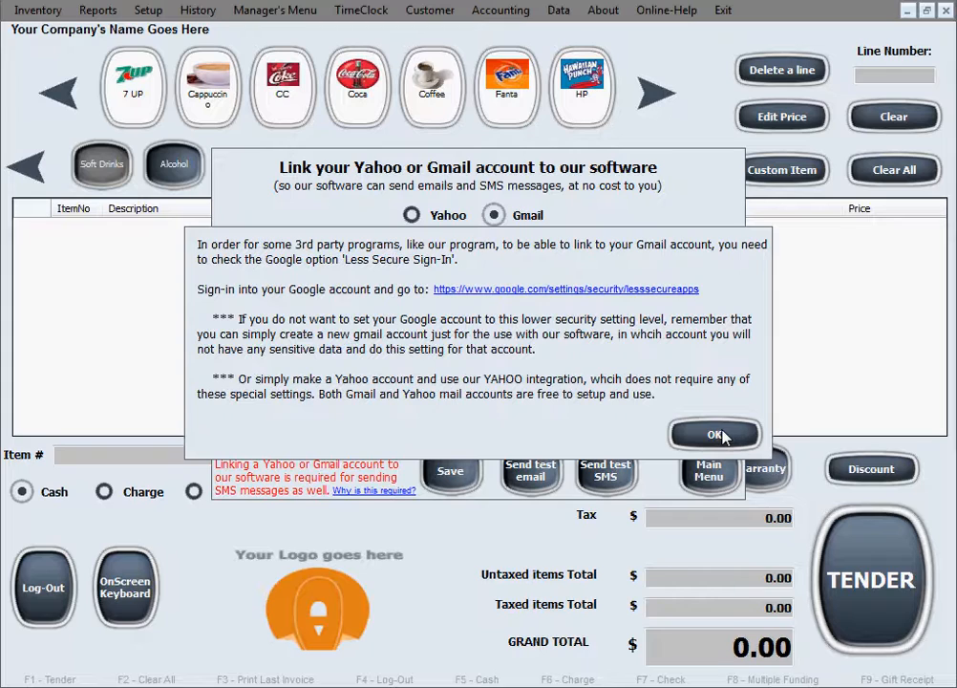
# Dismiss the Google instructions popup with OK.
pyautogui.click(713, 435)
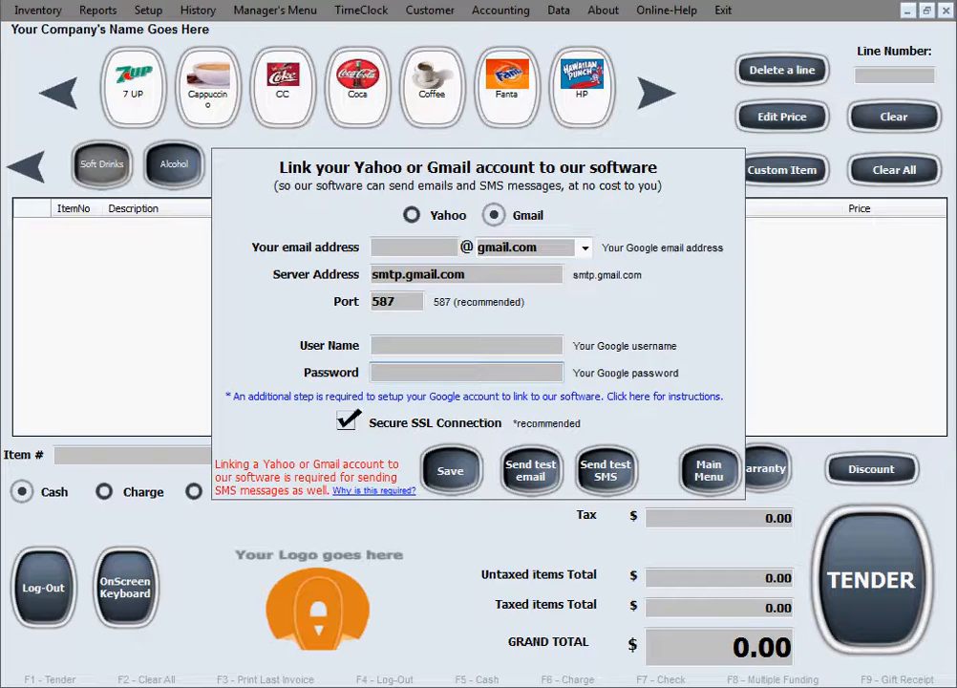
pyautogui.click(466, 371)
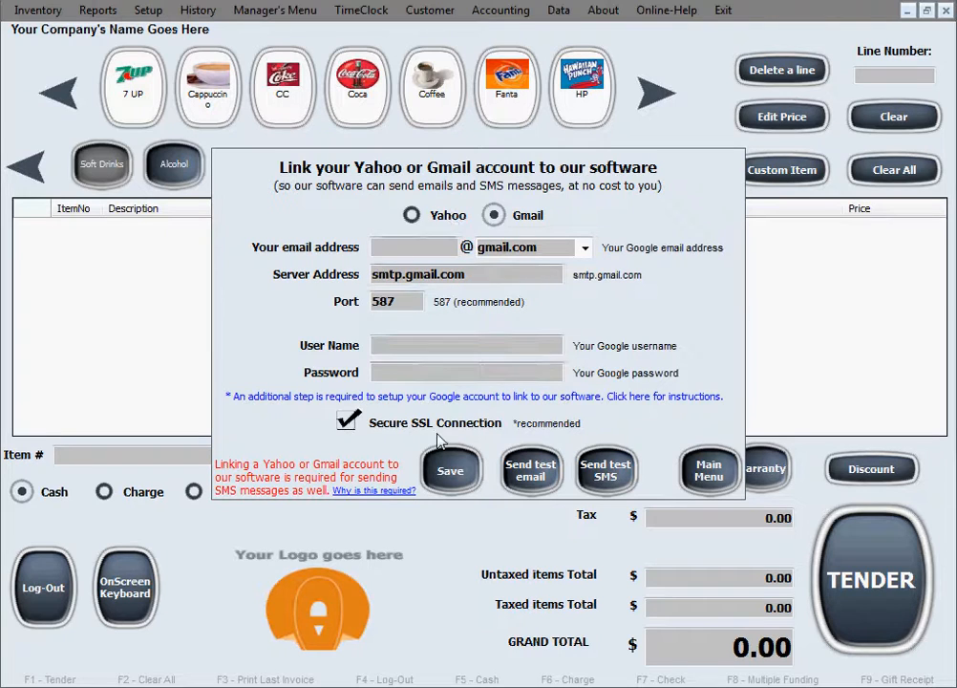
pyautogui.moveTo(673, 387)
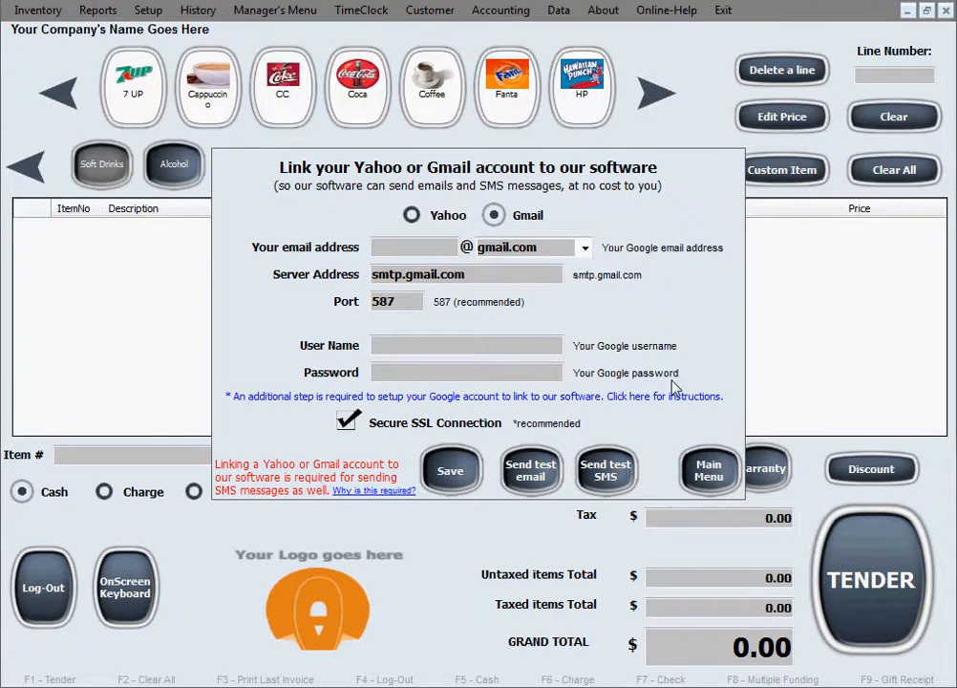
pyautogui.moveTo(530, 465)
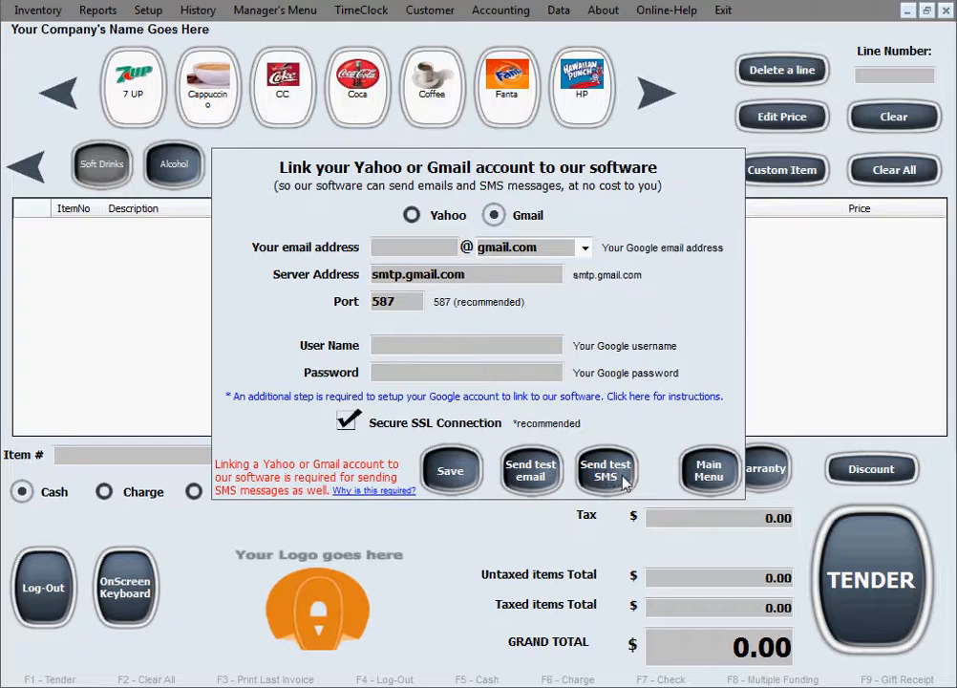
pyautogui.moveTo(630, 535)
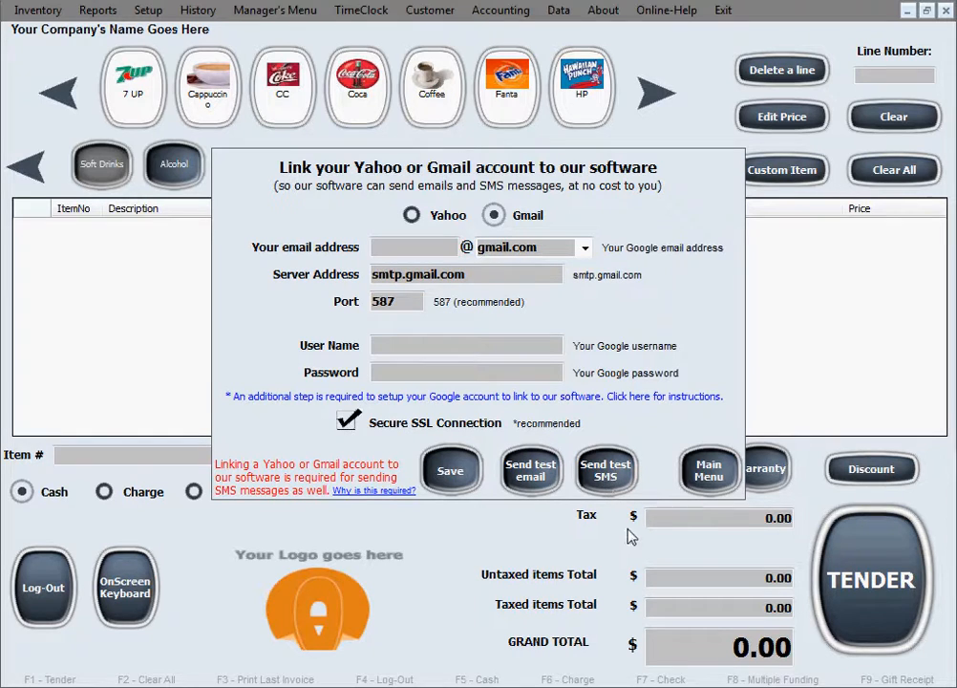
pyautogui.moveTo(612, 550)
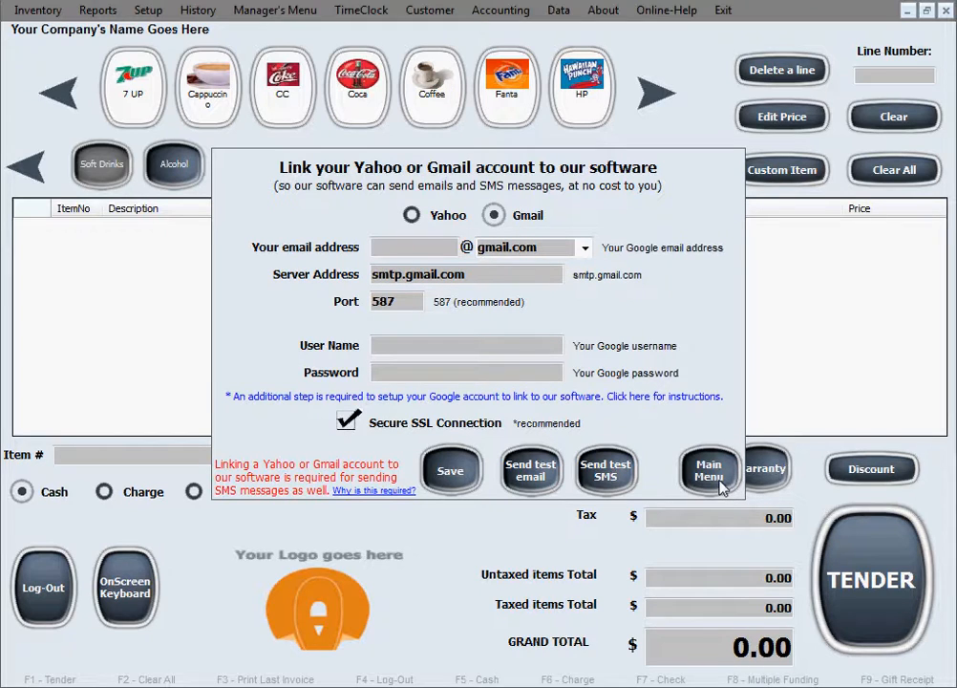
pyautogui.moveTo(645, 474)
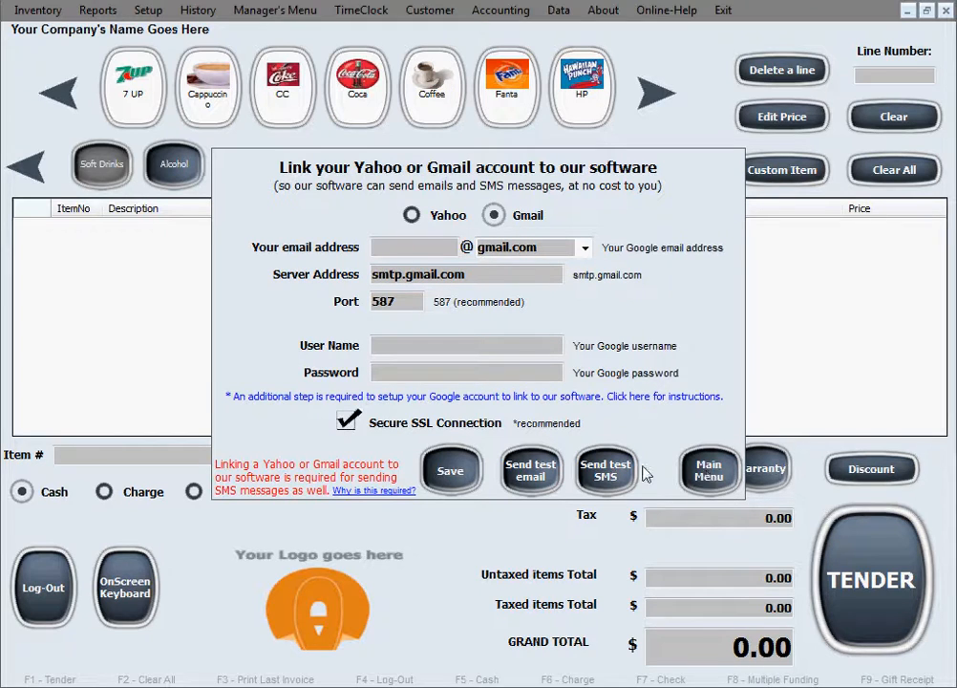
pyautogui.moveTo(628, 490)
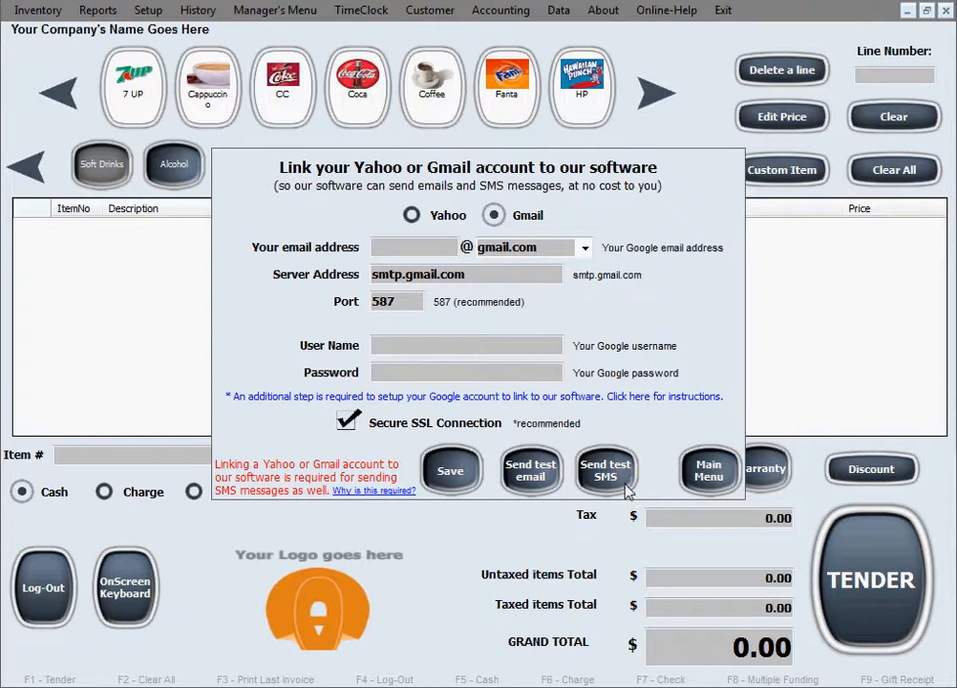
pyautogui.moveTo(710, 475)
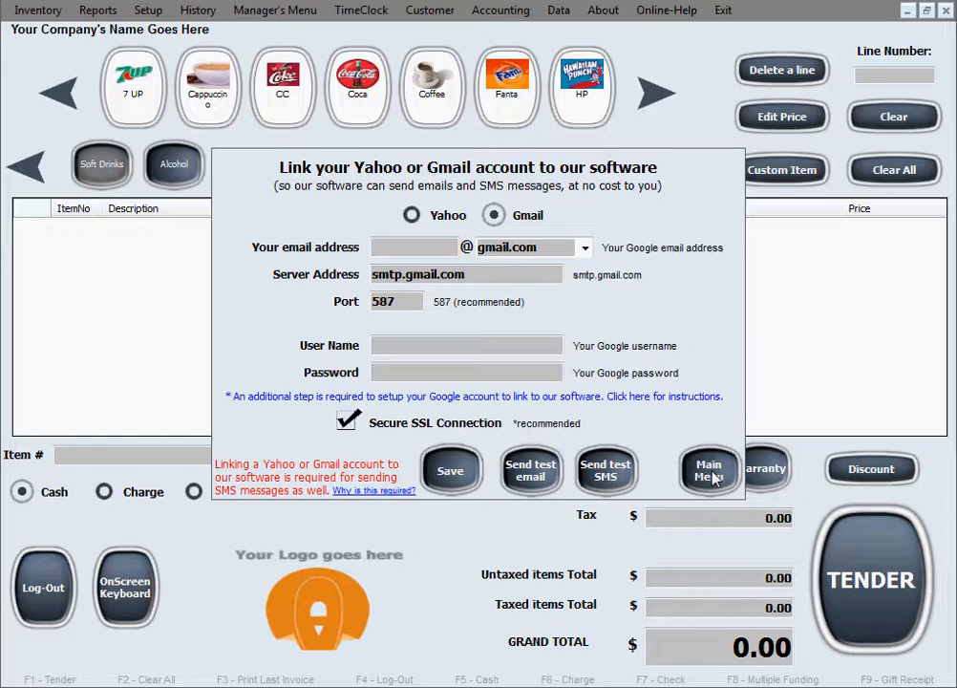
# Close the email/SMS setup via Main Menu, returning to the sales screen.
pyautogui.click(709, 469)
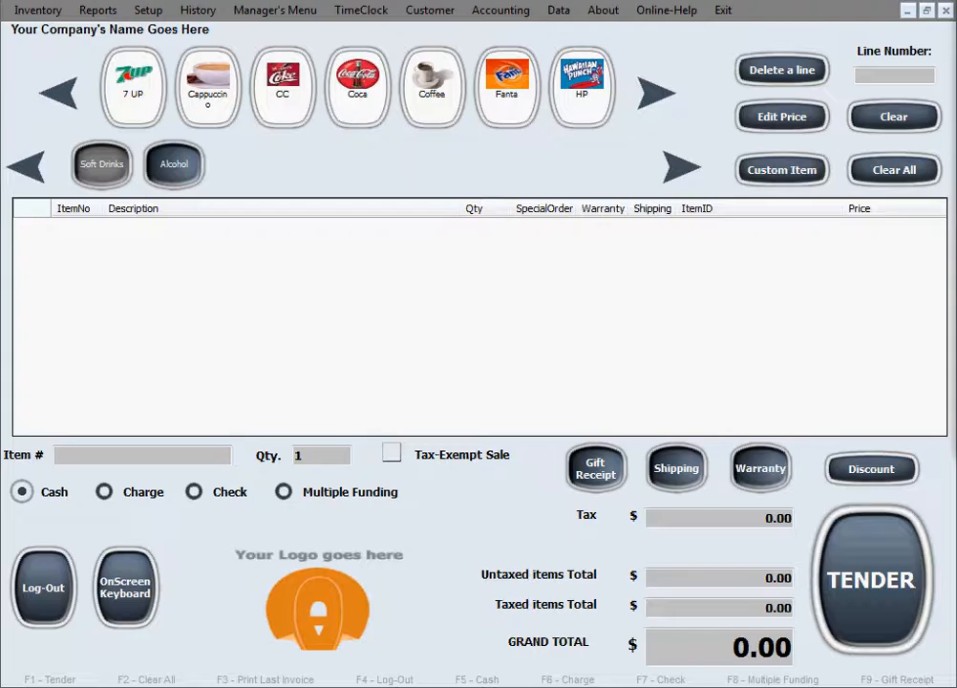
pyautogui.moveTo(943, 364)
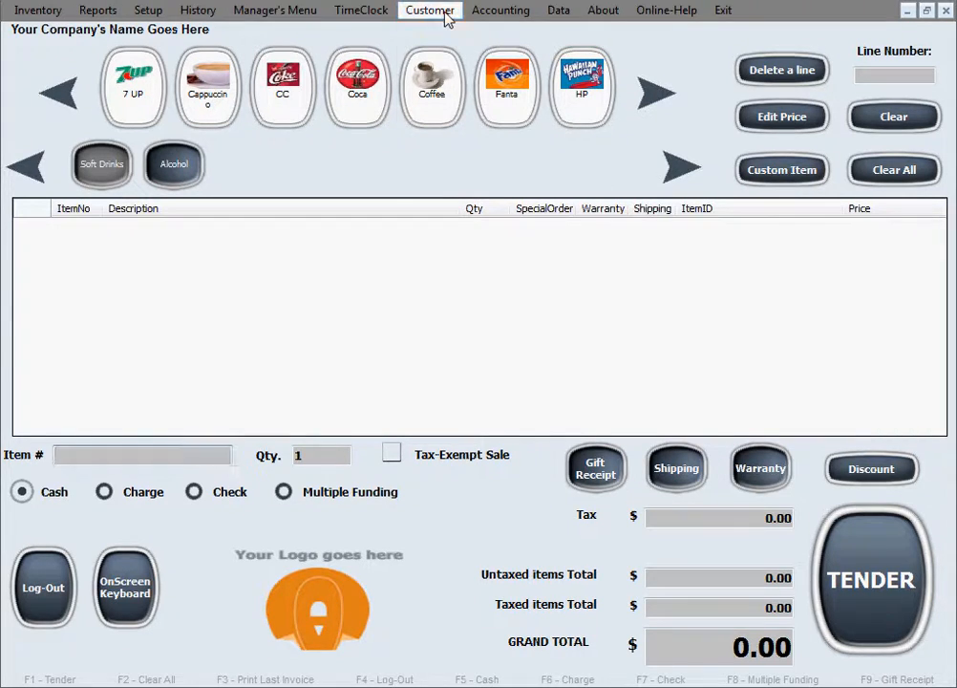
pyautogui.click(430, 10)
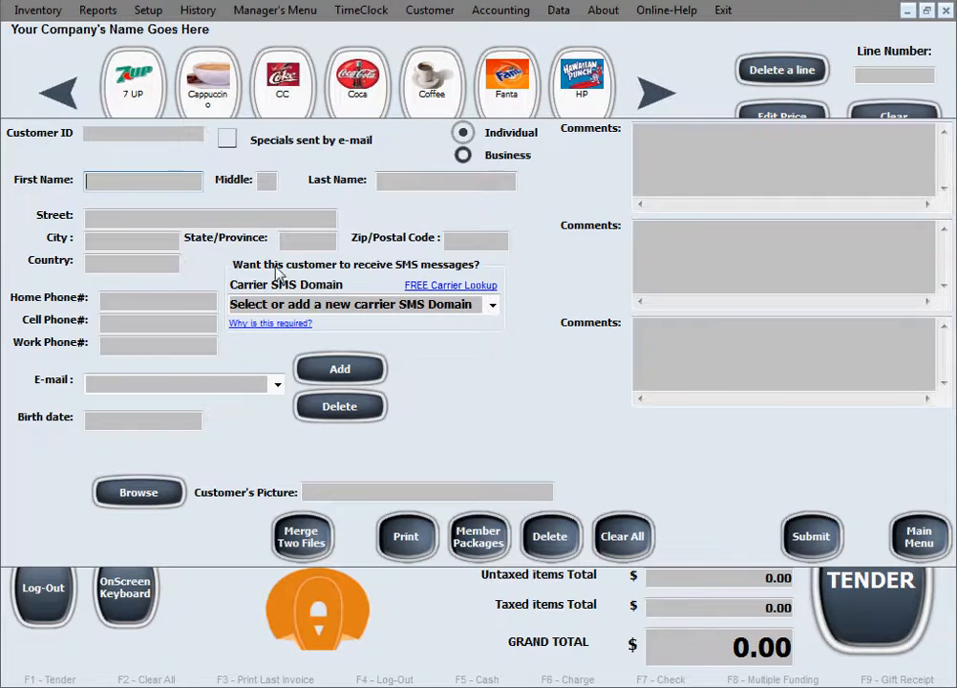
pyautogui.click(157, 323)
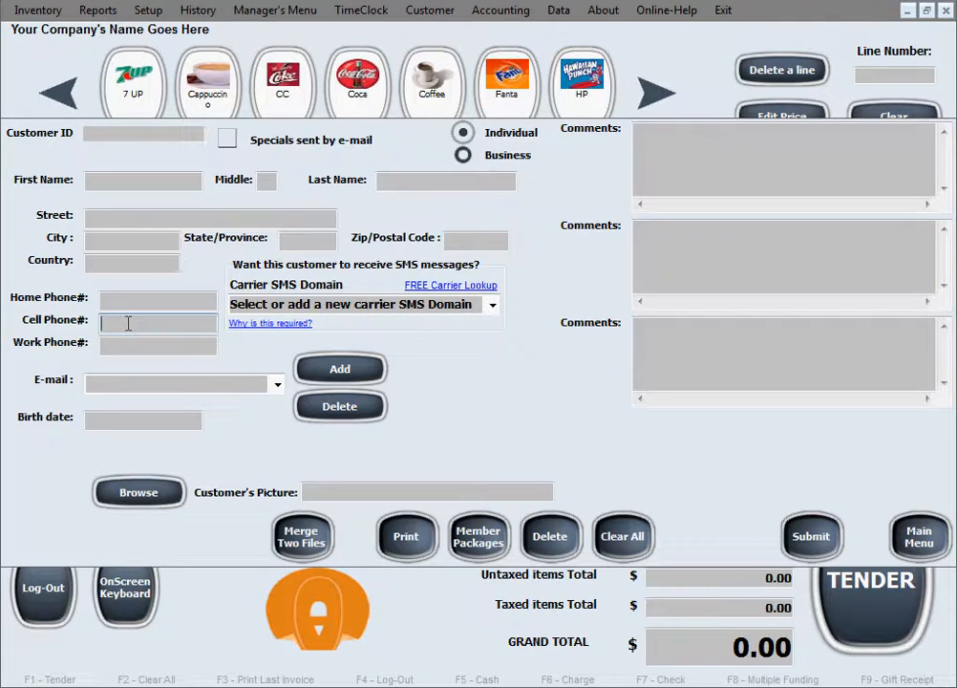
pyautogui.write('123-456-')
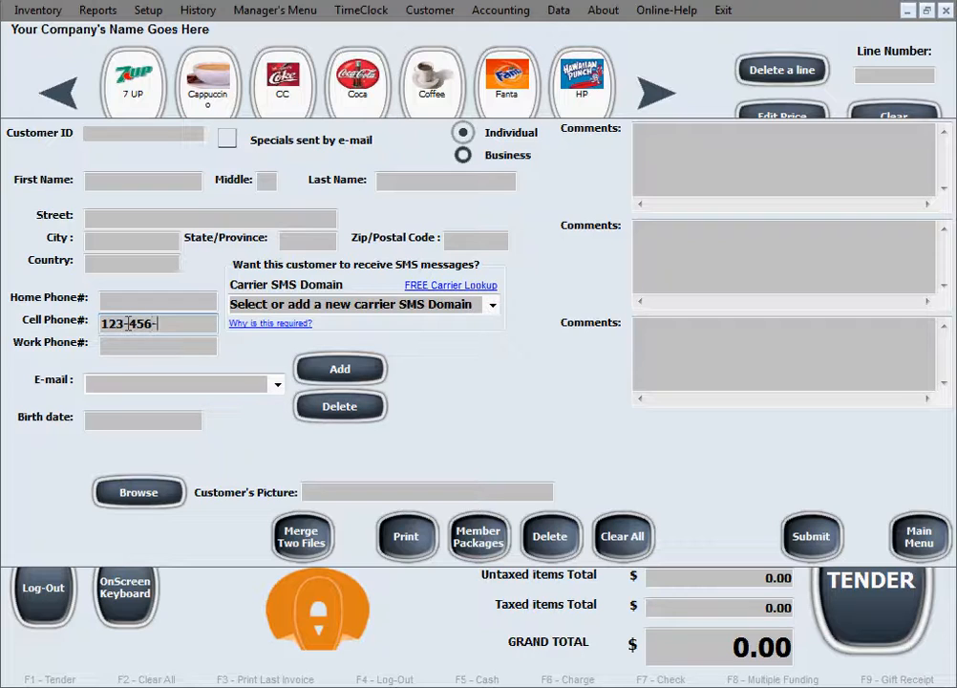
pyautogui.write('7890')
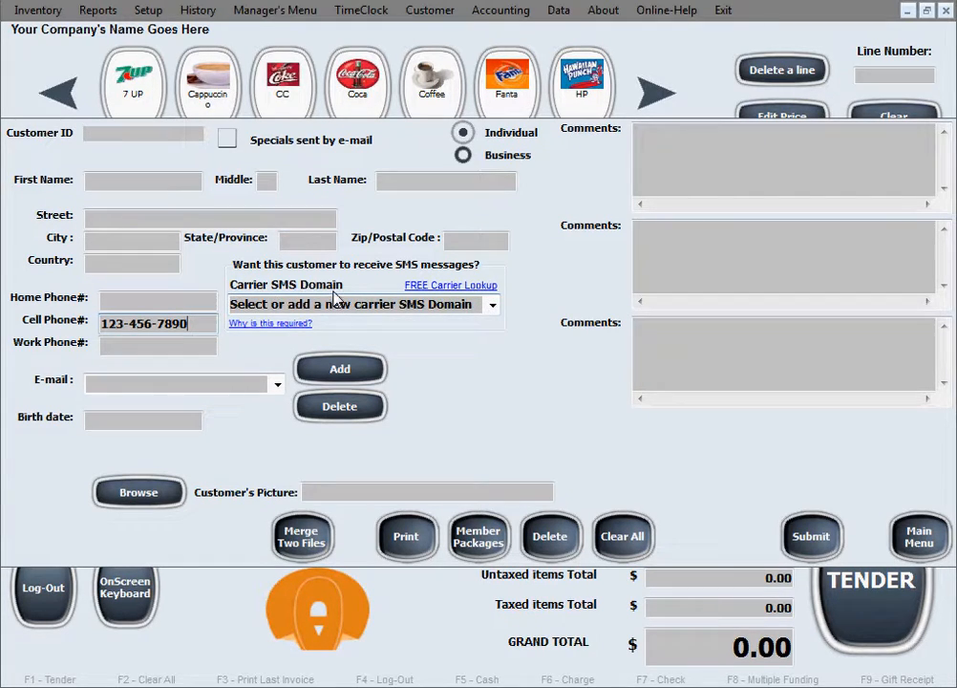
pyautogui.moveTo(363, 327)
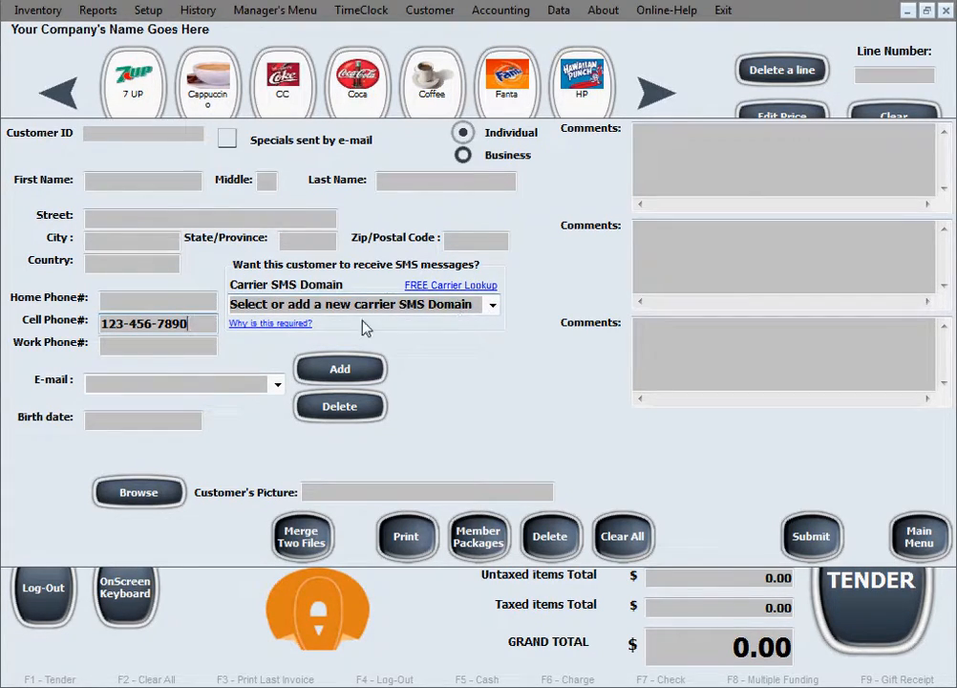
pyautogui.click(492, 304)
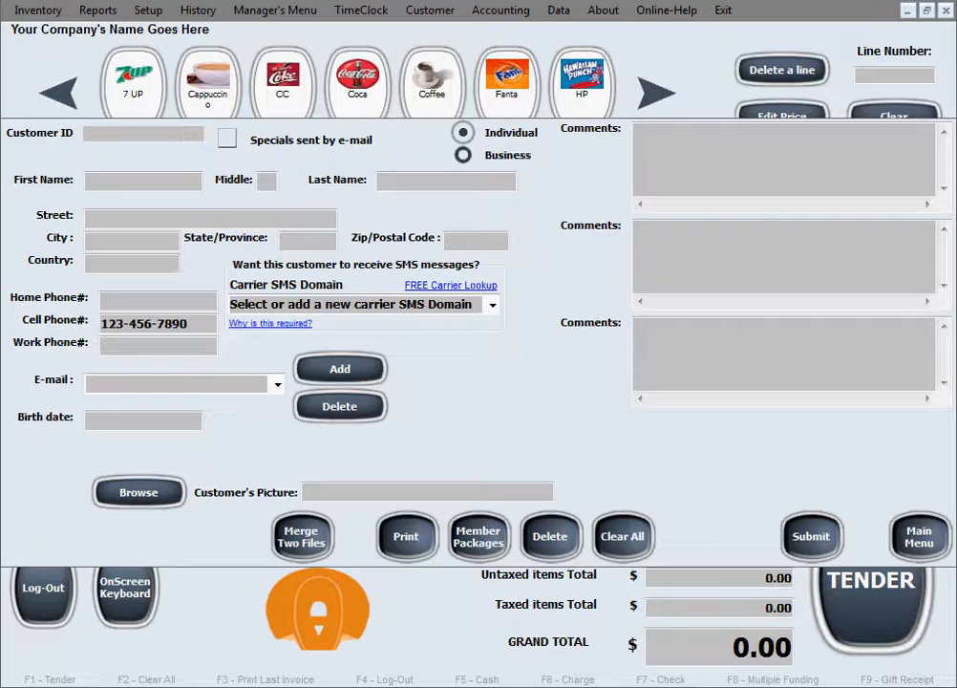
pyautogui.moveTo(454, 292)
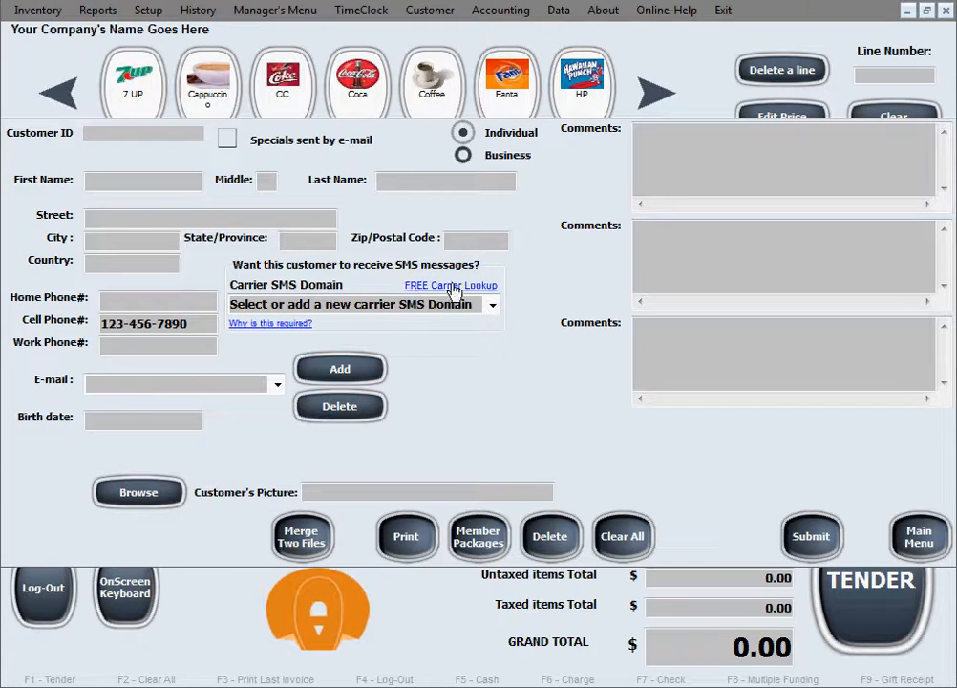
pyautogui.moveTo(468, 289)
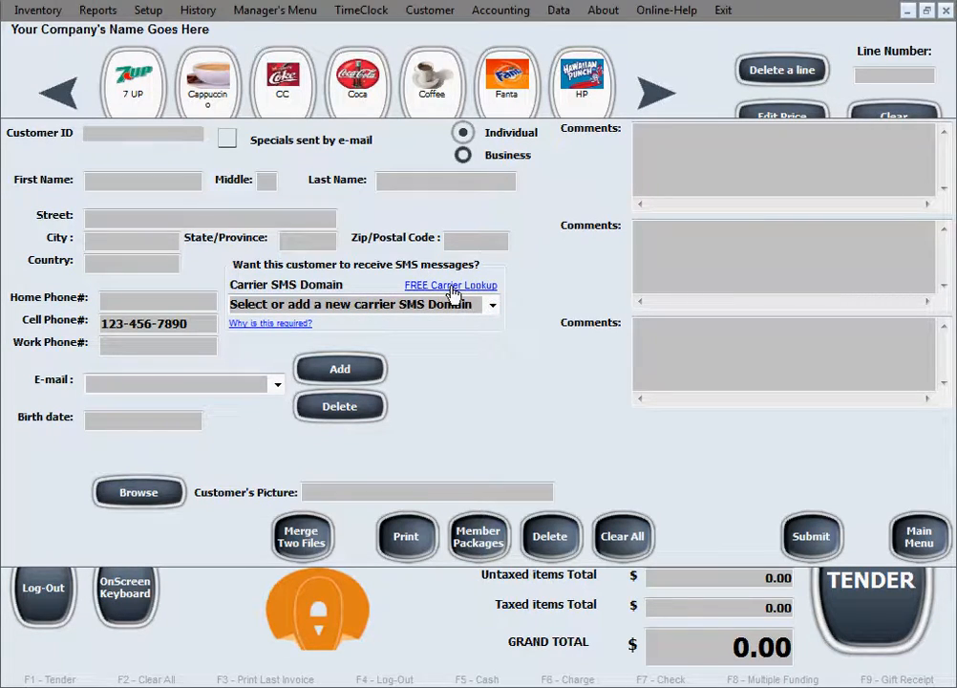
pyautogui.moveTo(422, 292)
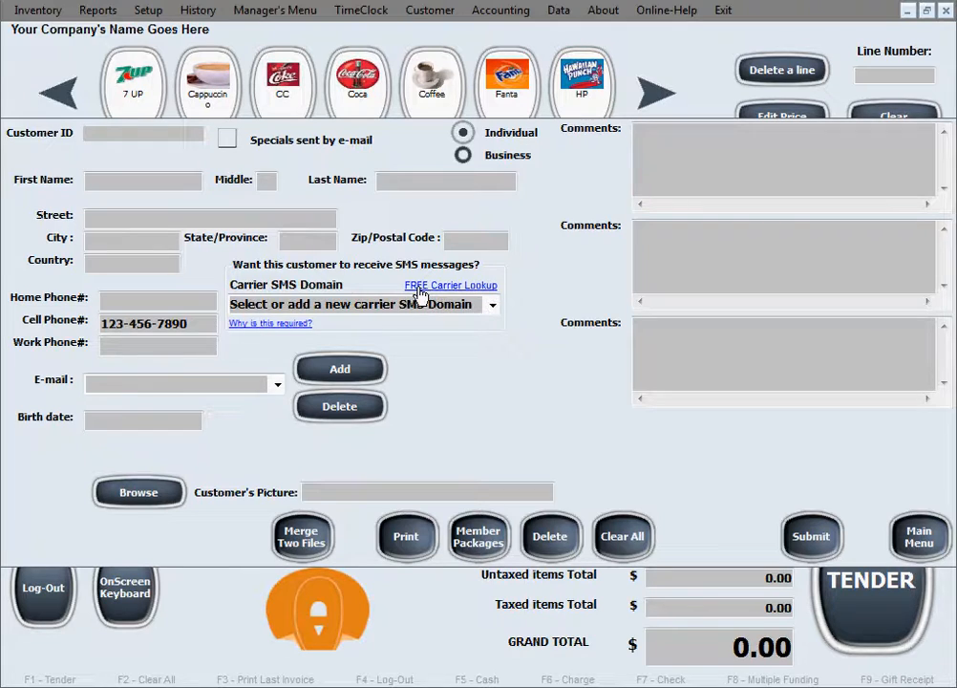
pyautogui.moveTo(449, 292)
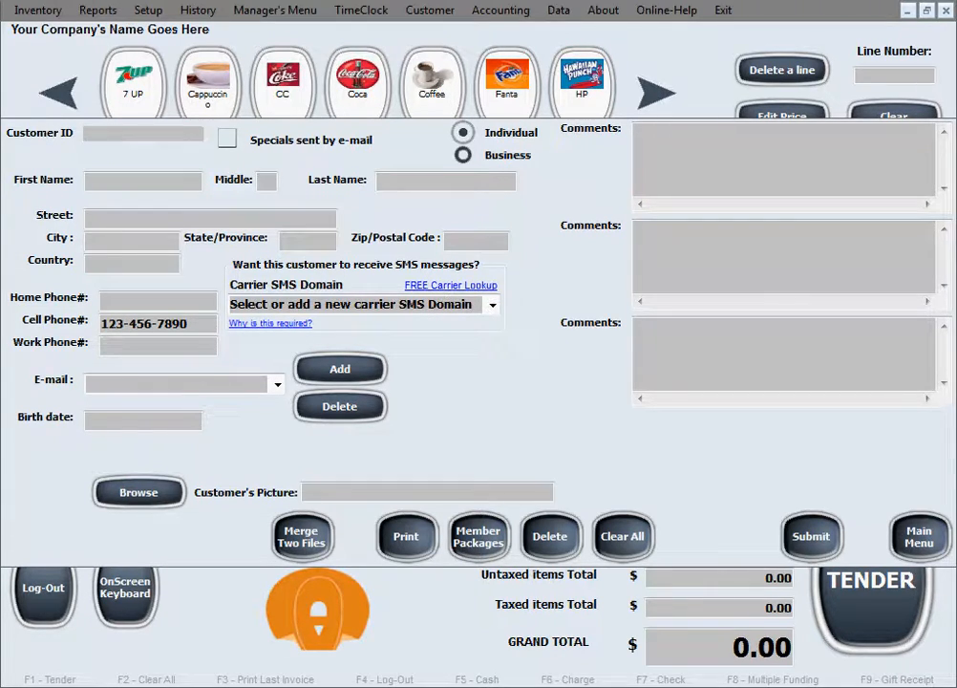
# Open carrierlookup.com and look up the customer's phone number.
pyautogui.click(450, 284)
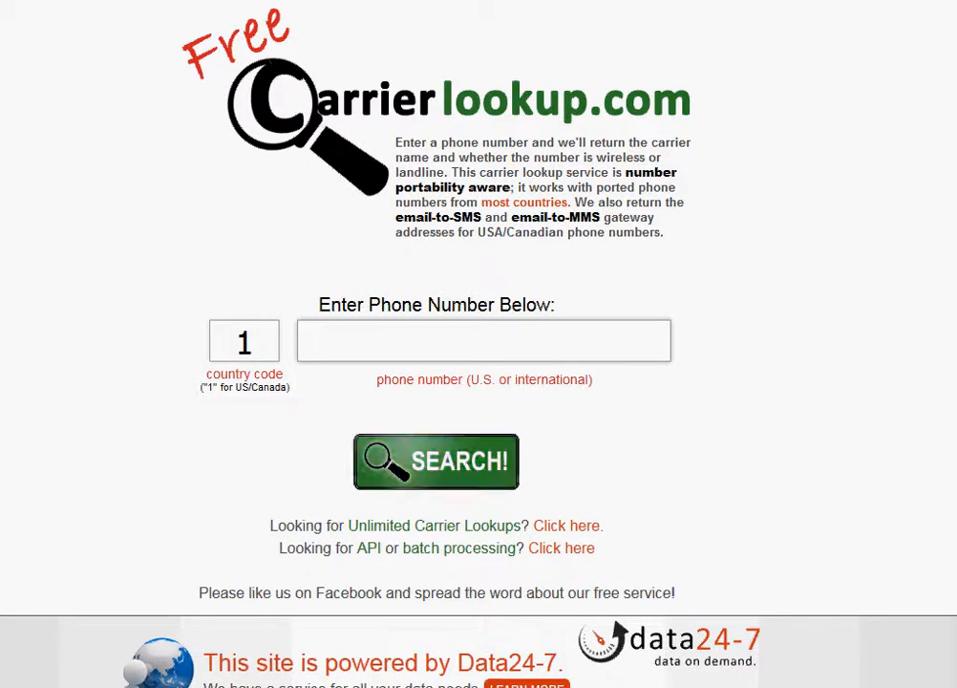
pyautogui.click(436, 461)
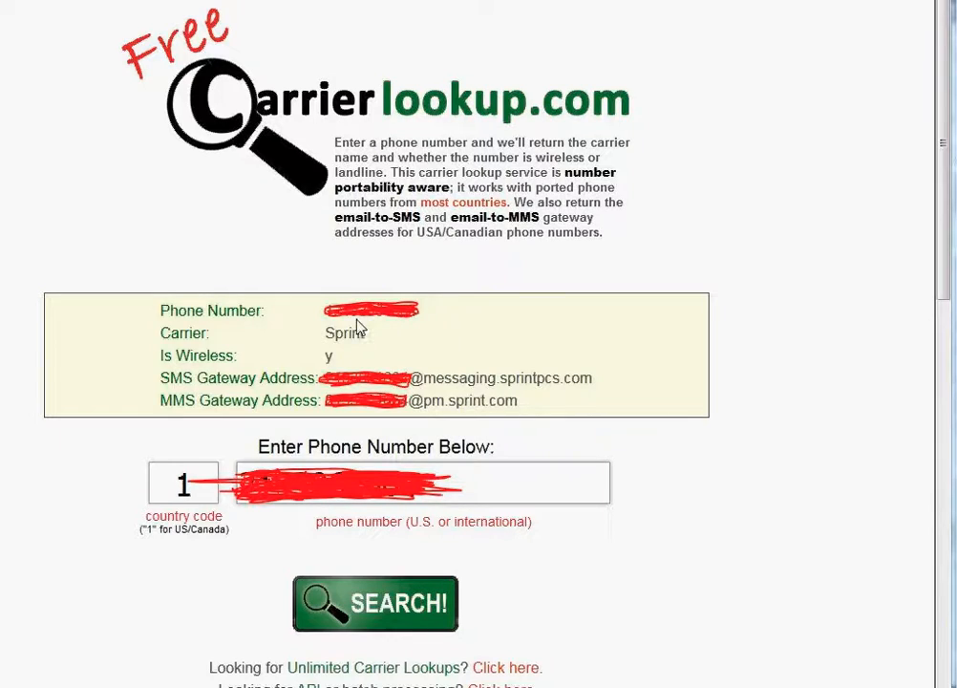
pyautogui.moveTo(328, 409)
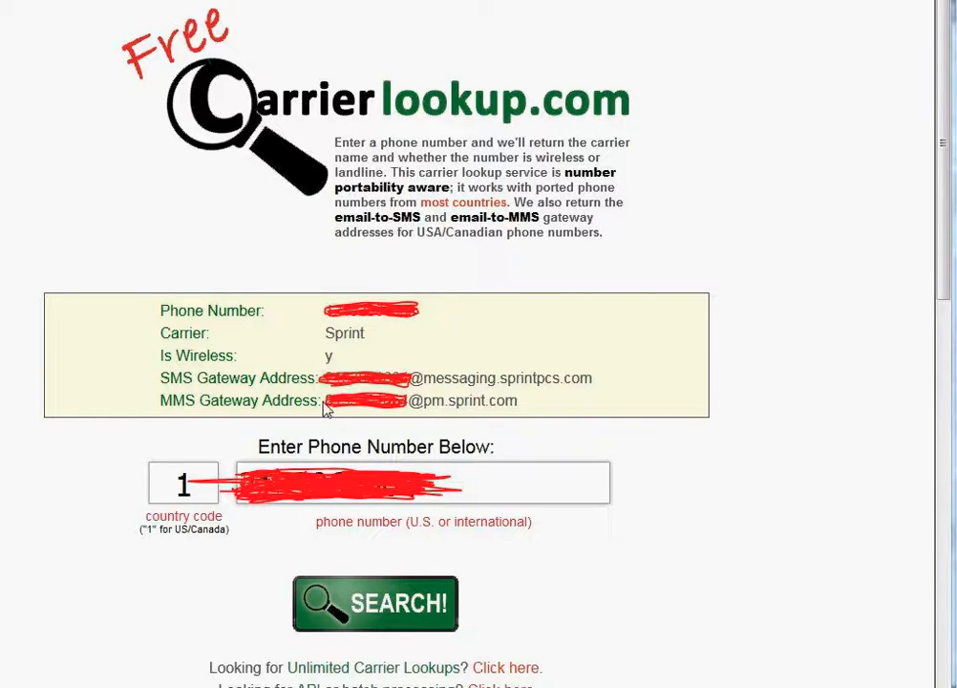
pyautogui.moveTo(367, 429)
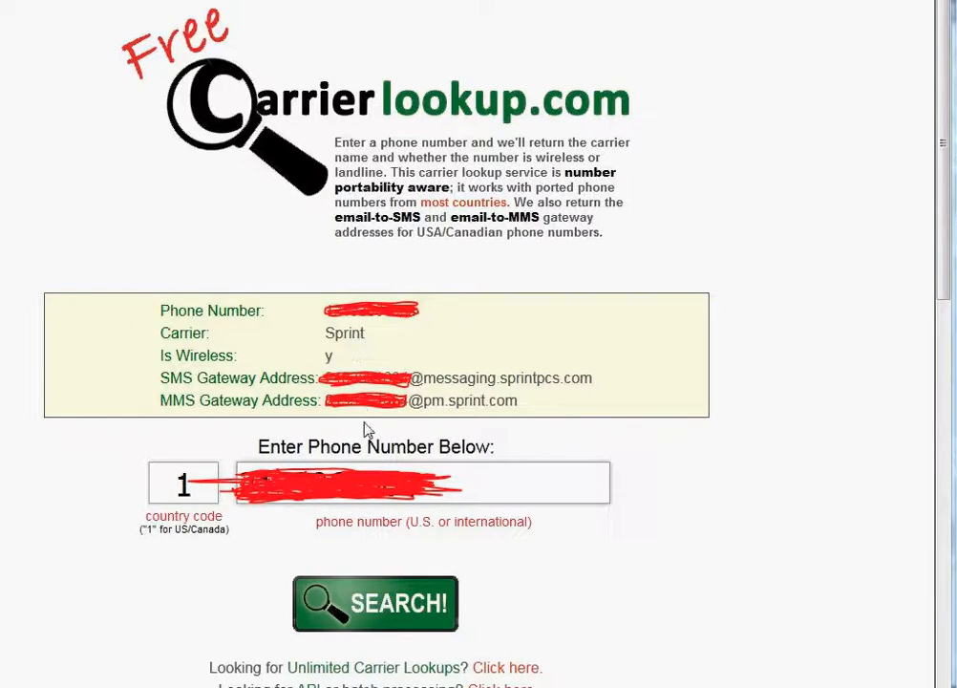
pyautogui.moveTo(361, 346)
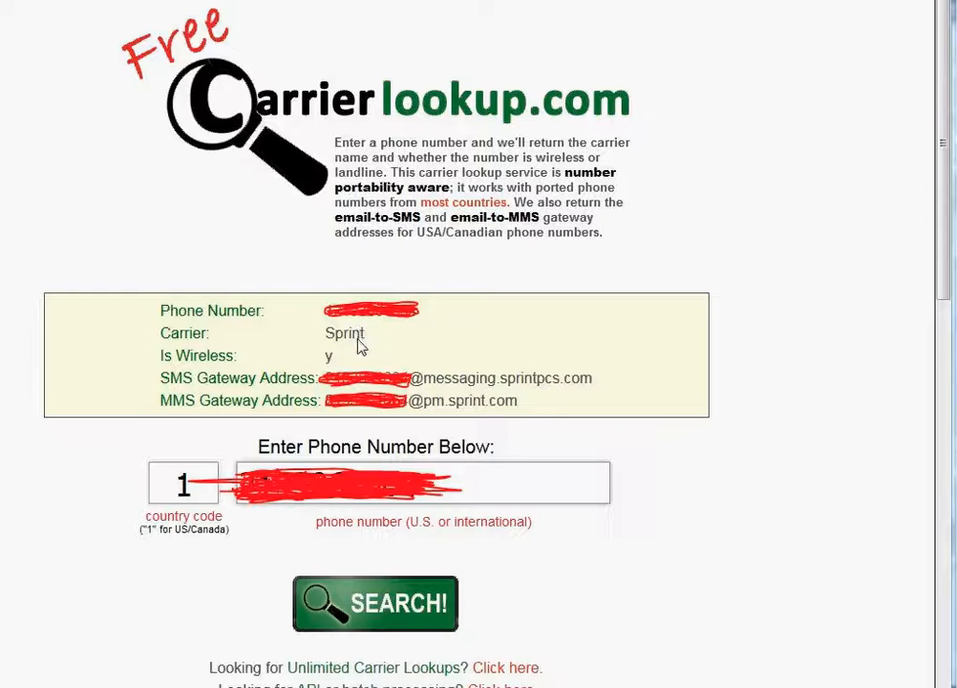
pyautogui.moveTo(215, 352)
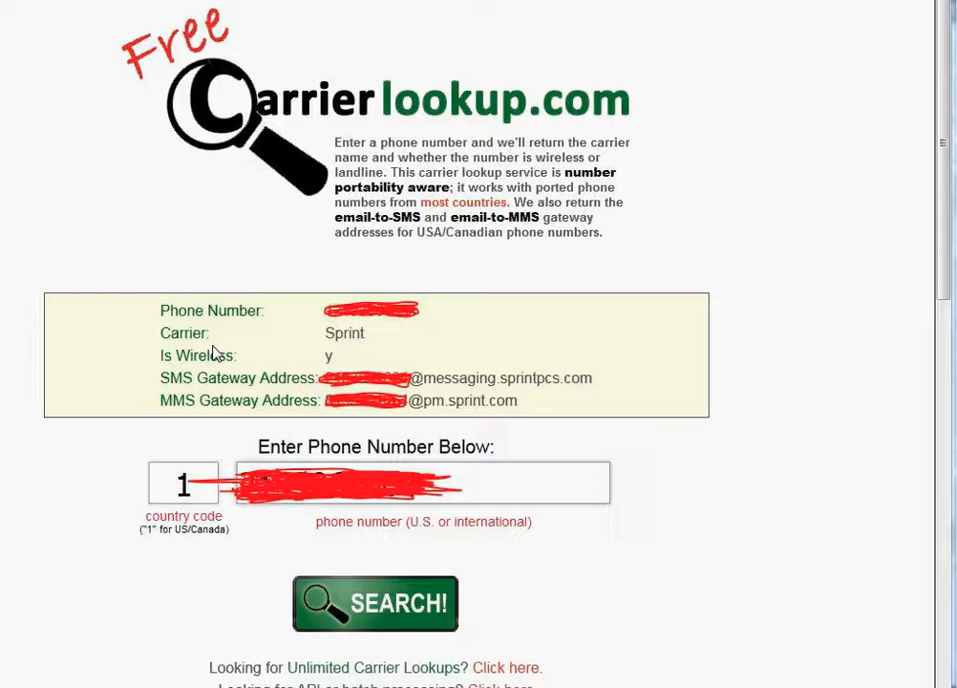
pyautogui.moveTo(342, 349)
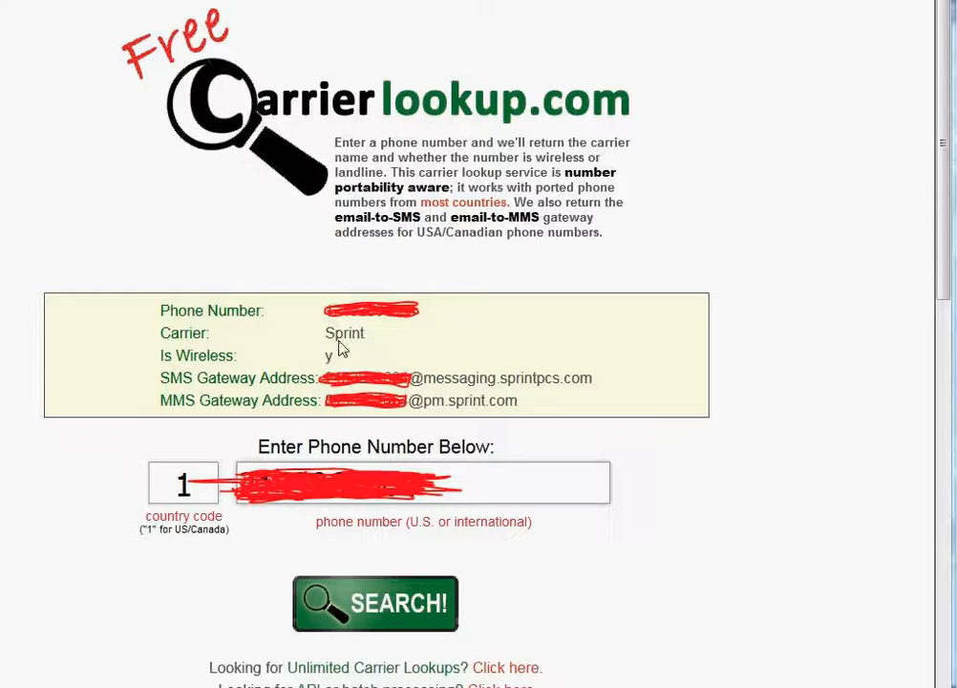
pyautogui.moveTo(330, 376)
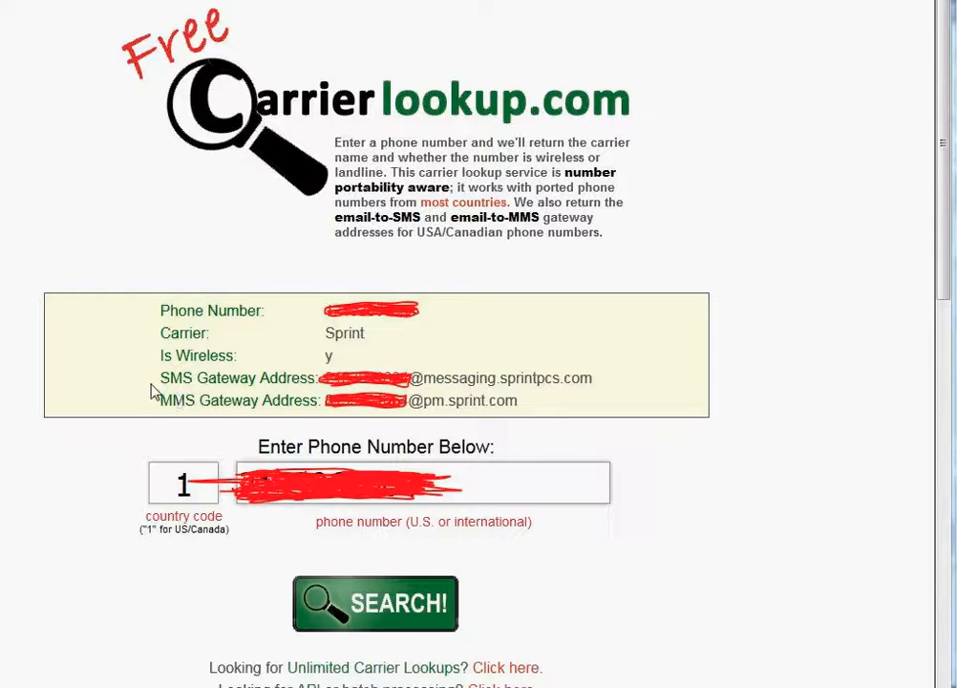
pyautogui.moveTo(167, 399)
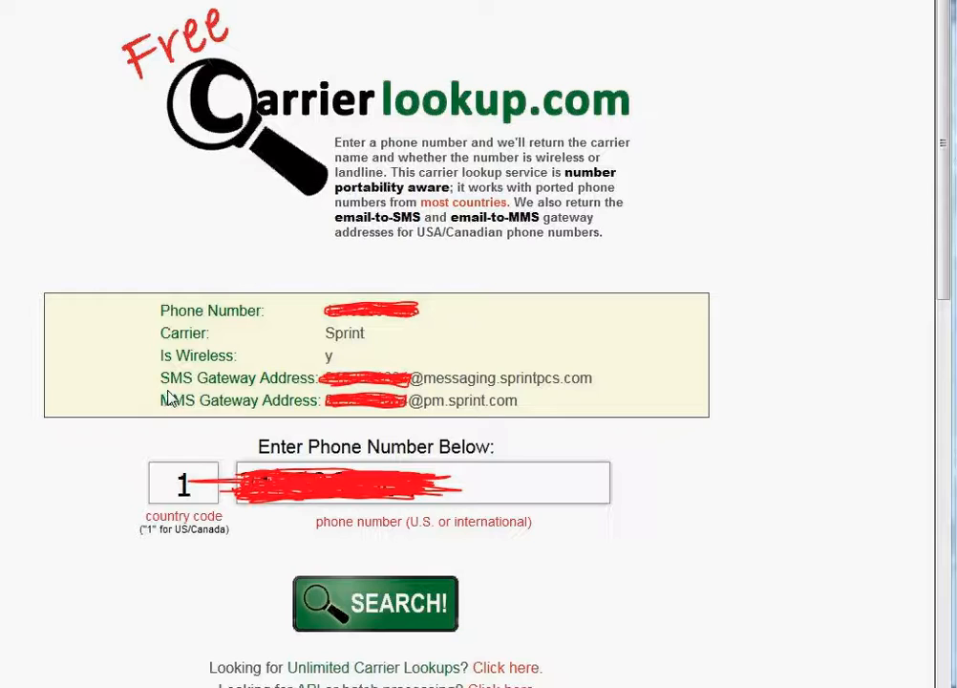
pyautogui.moveTo(301, 399)
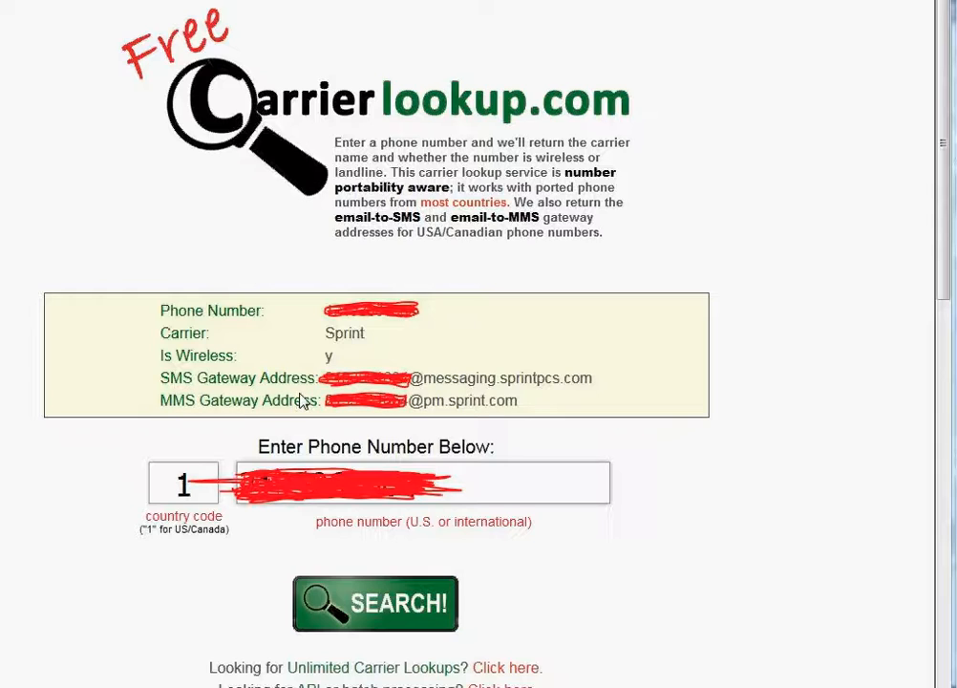
pyautogui.moveTo(583, 394)
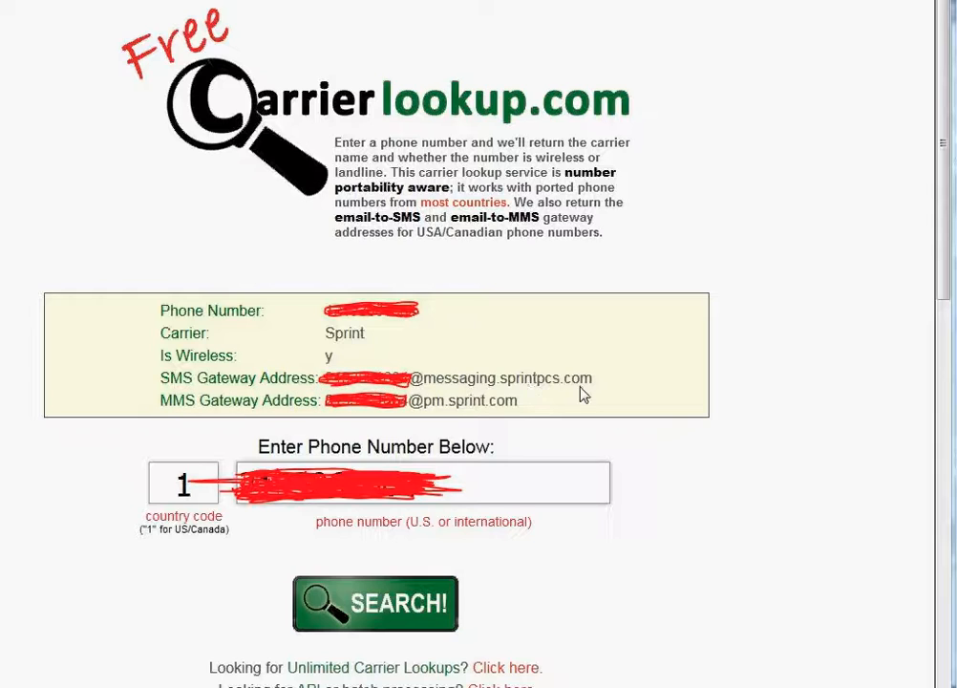
pyautogui.moveTo(361, 387)
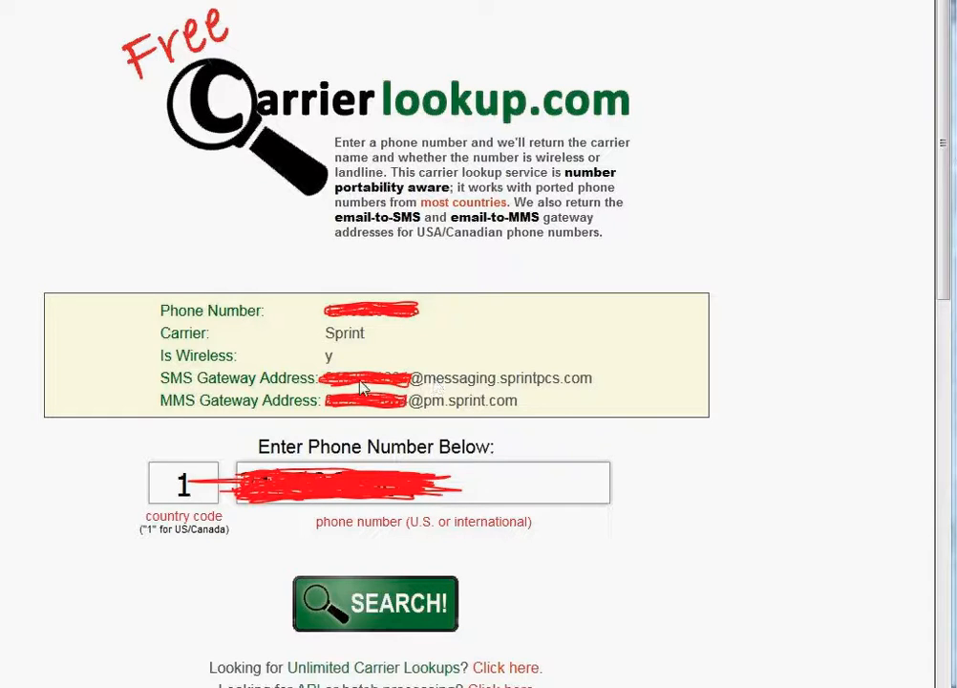
pyautogui.moveTo(318, 380)
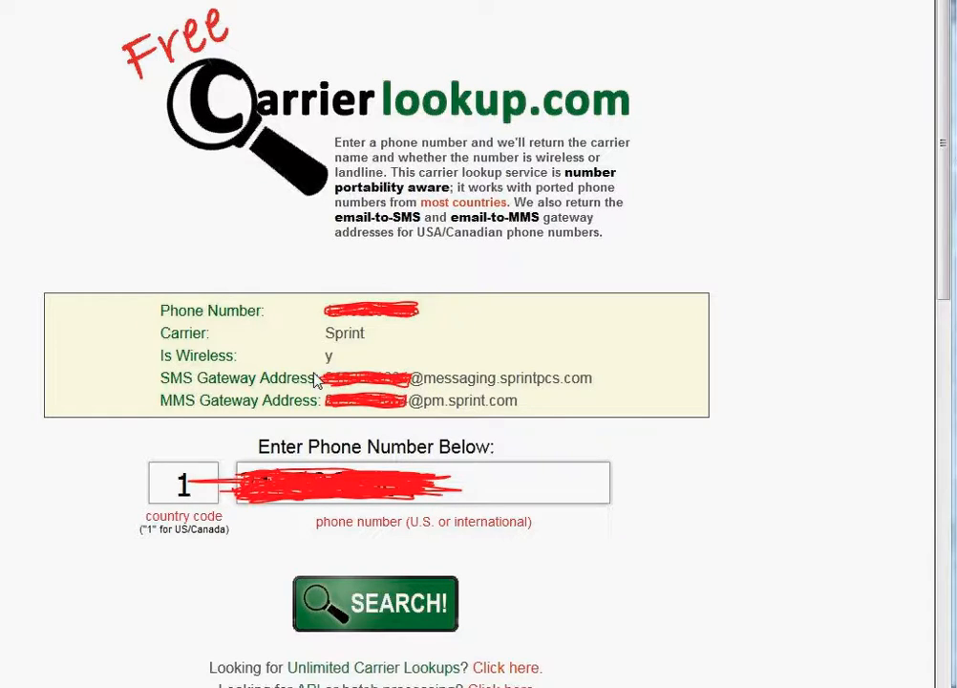
pyautogui.moveTo(413, 396)
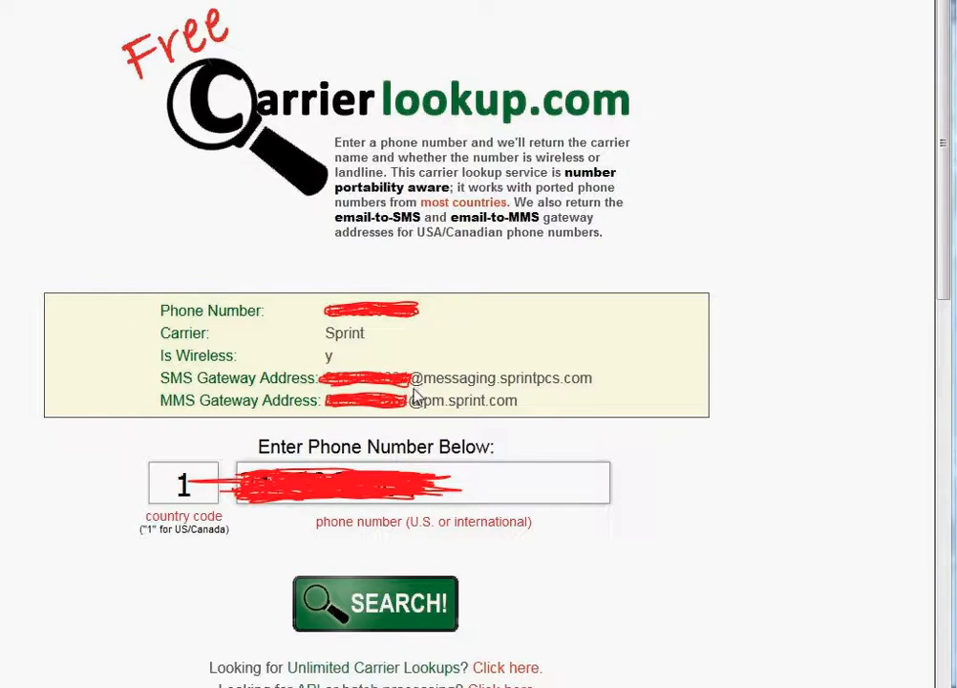
pyautogui.moveTo(525, 392)
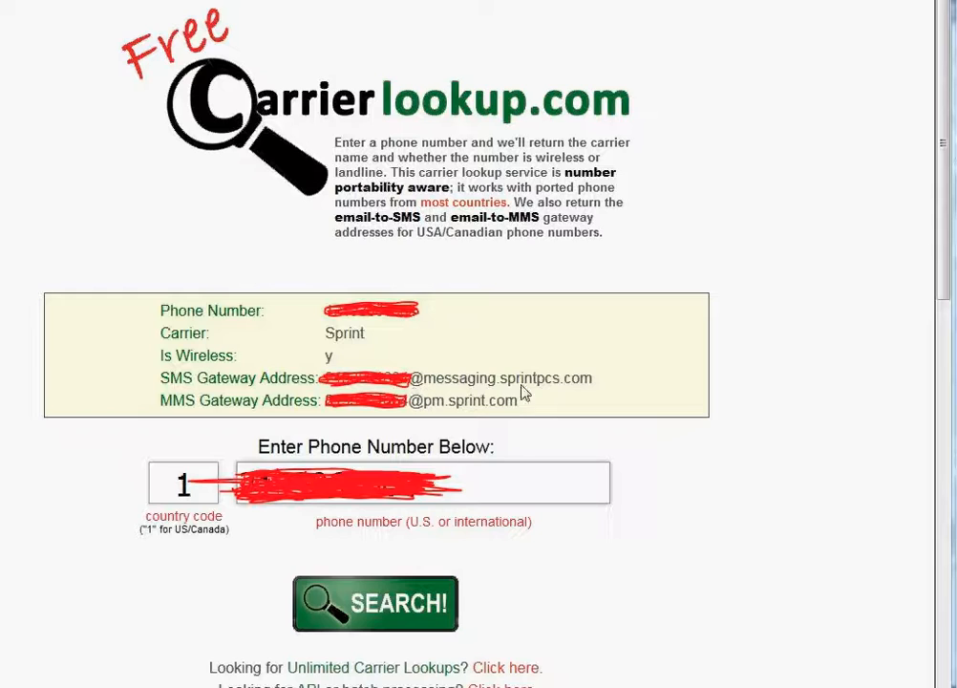
pyautogui.moveTo(415, 396)
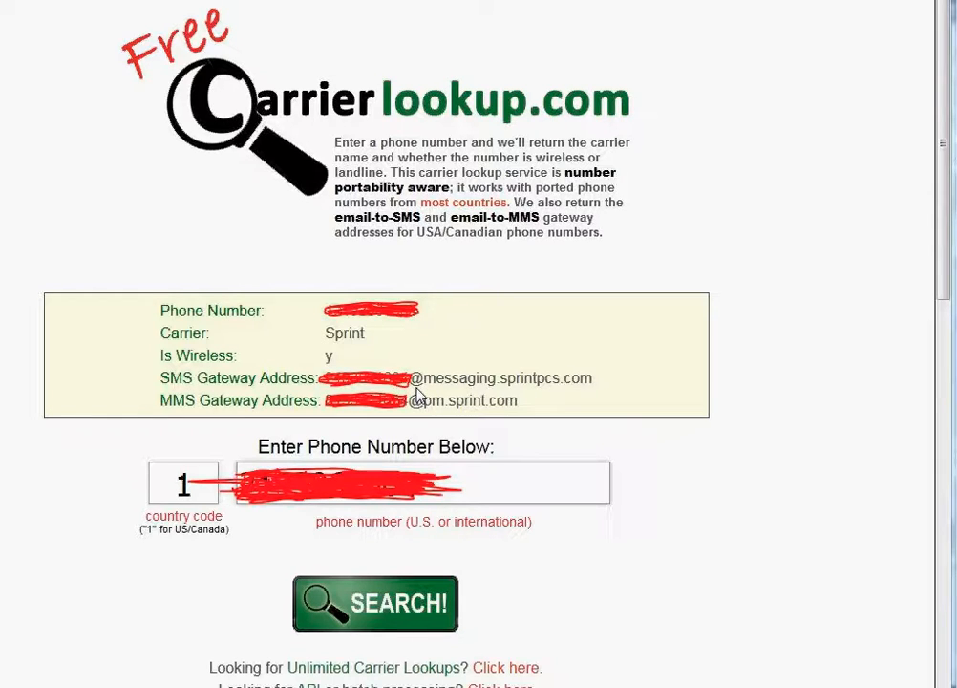
pyautogui.moveTo(576, 393)
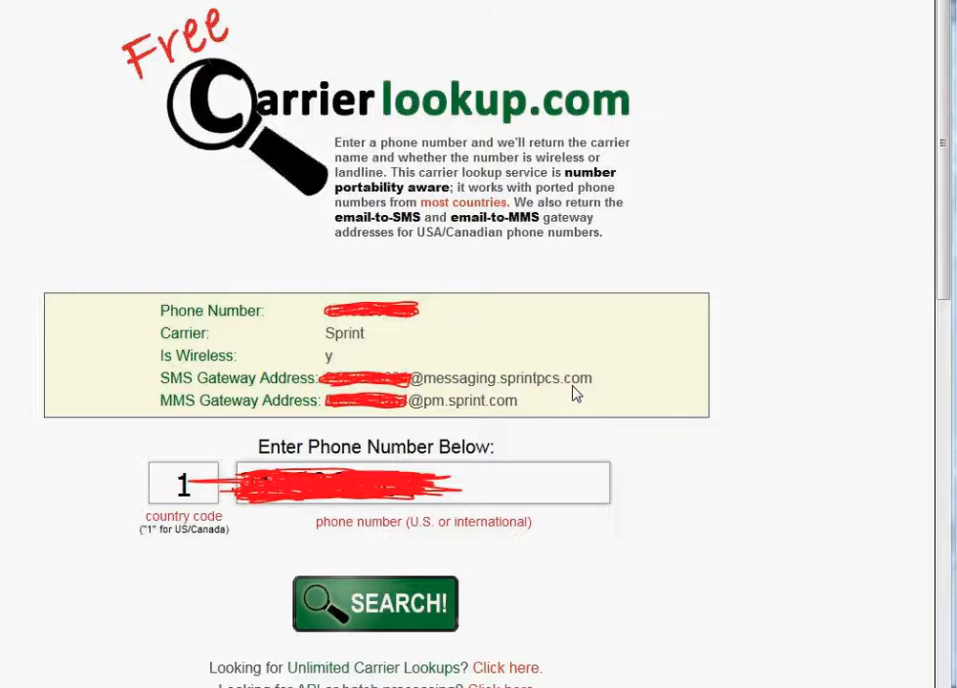
pyautogui.moveTo(545, 371)
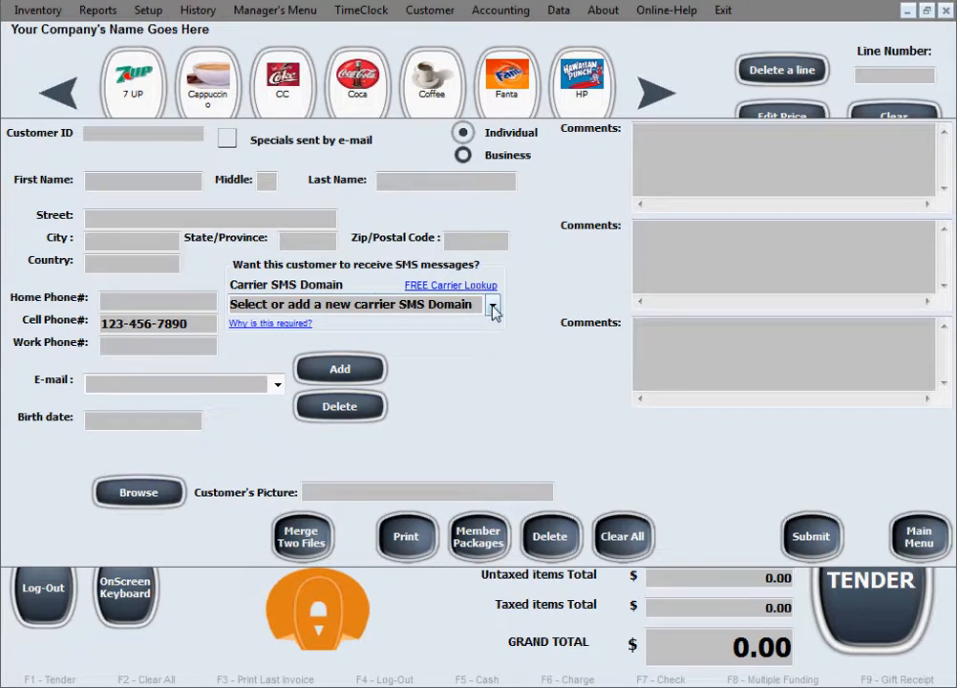
pyautogui.click(493, 303)
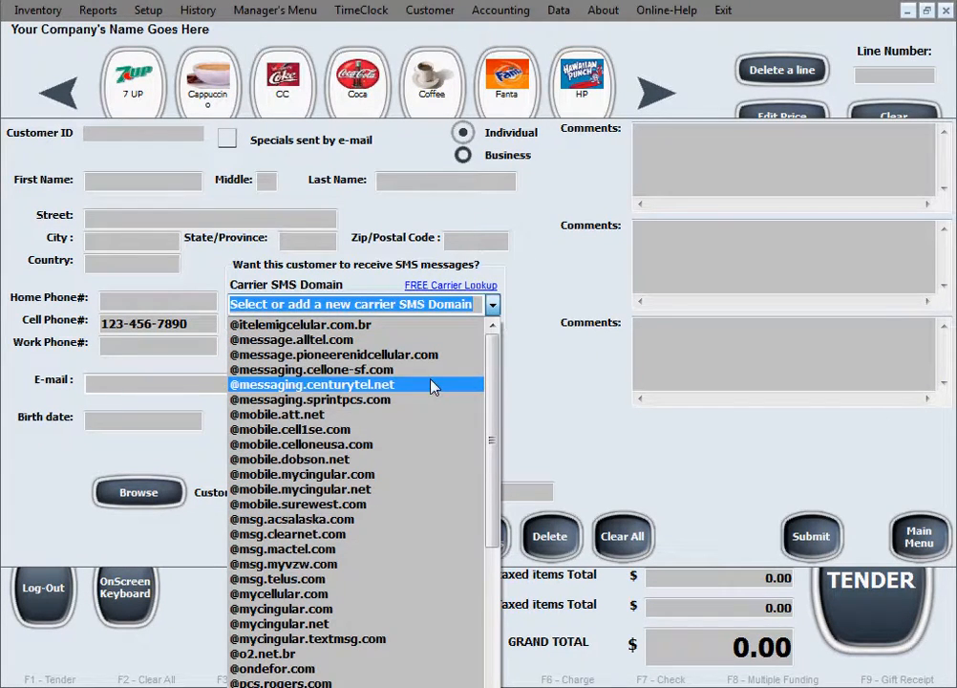
pyautogui.click(310, 399)
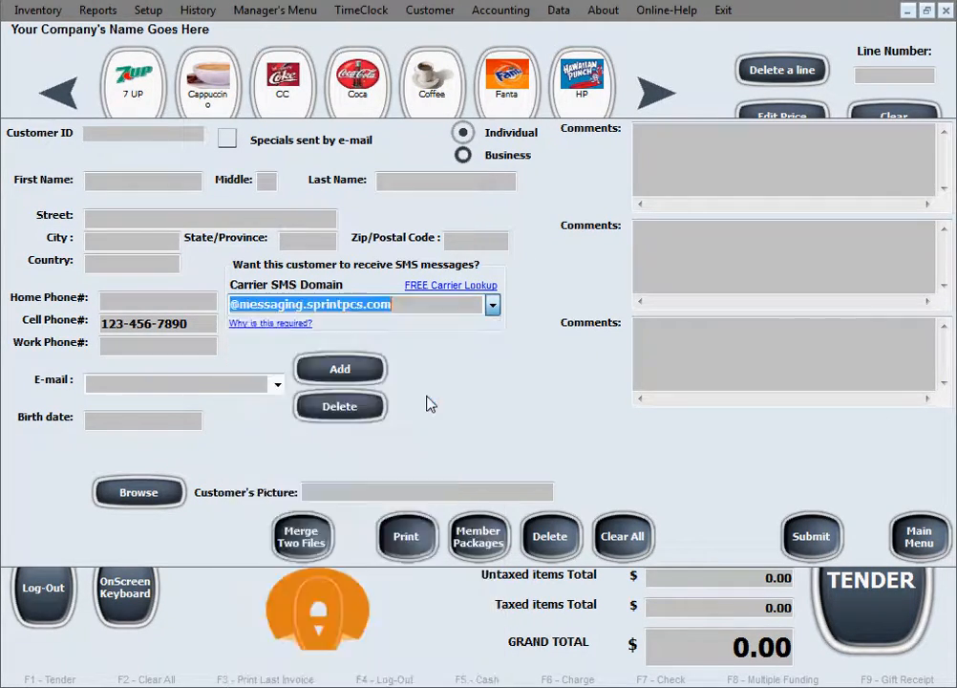